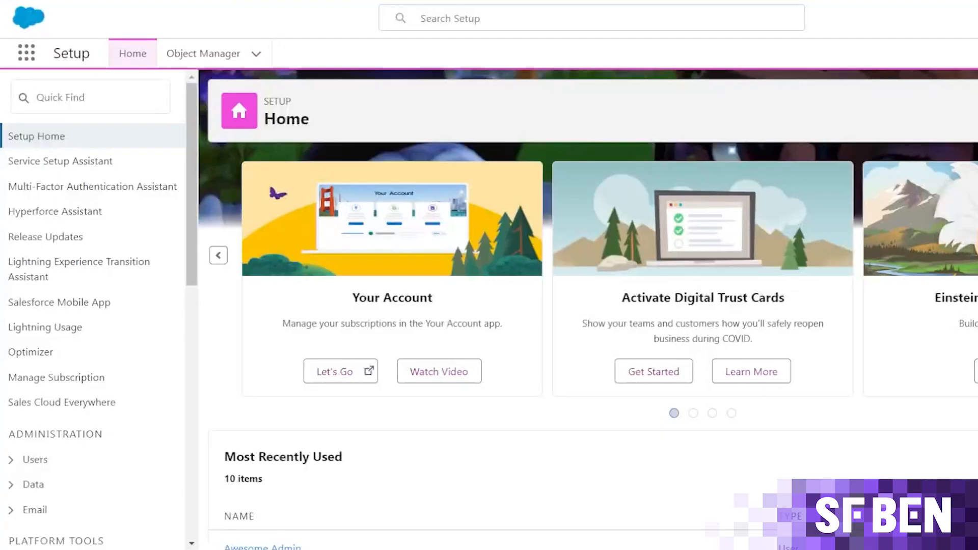
Step: Search Setup for 'queue', open Queues, then show the two-lead APAC Leads list view
{"action": "type", "text": "queu"}
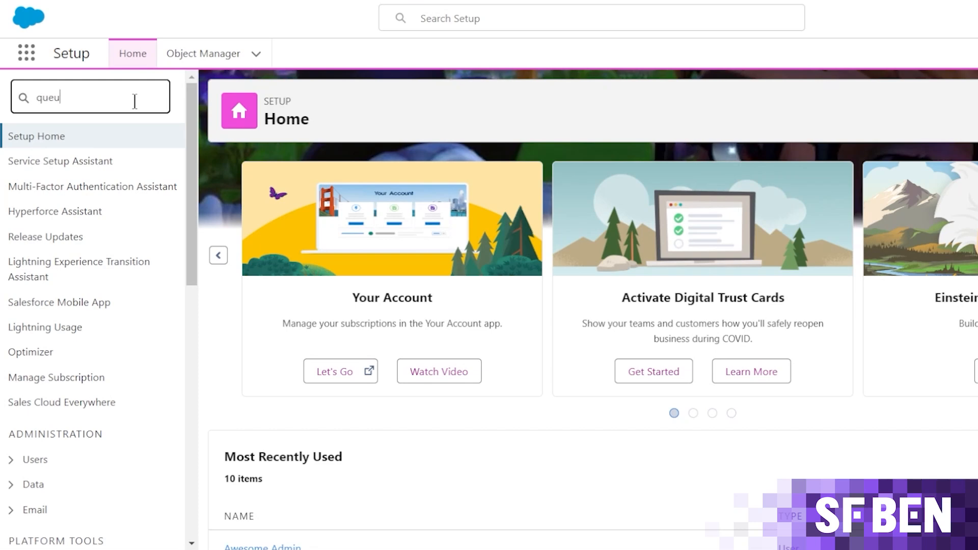
{"action": "left_click", "coordinate": [58, 161]}
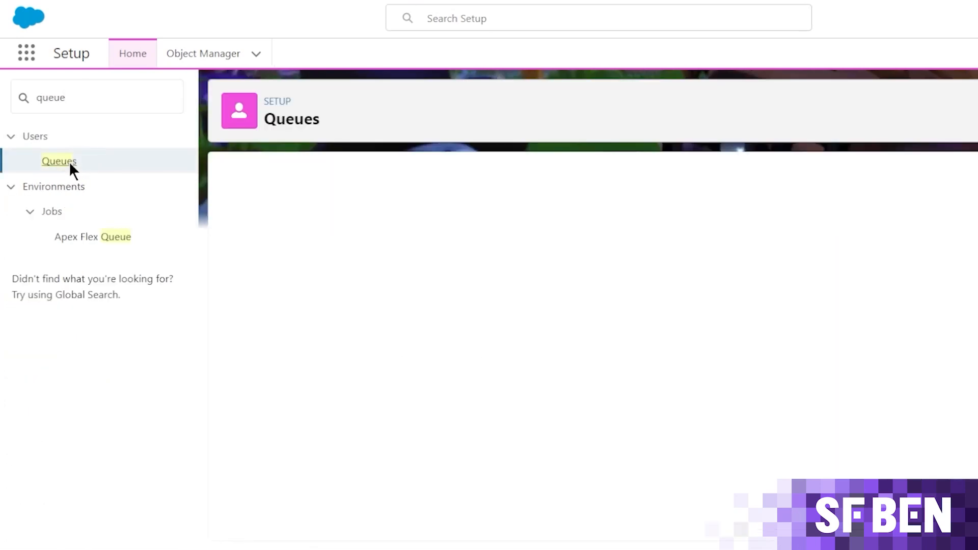
{"action": "left_click", "coordinate": [58, 161]}
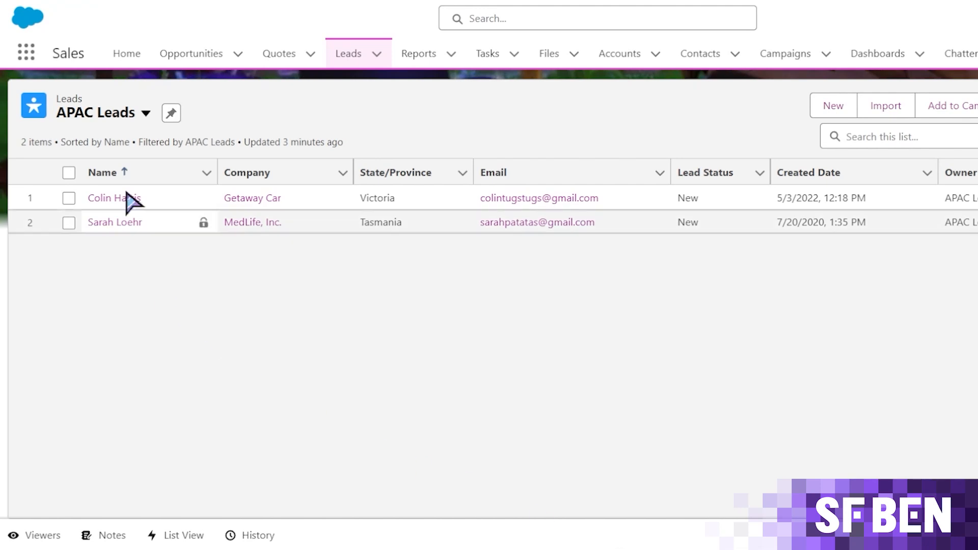
{"action": "left_click", "coordinate": [69, 198]}
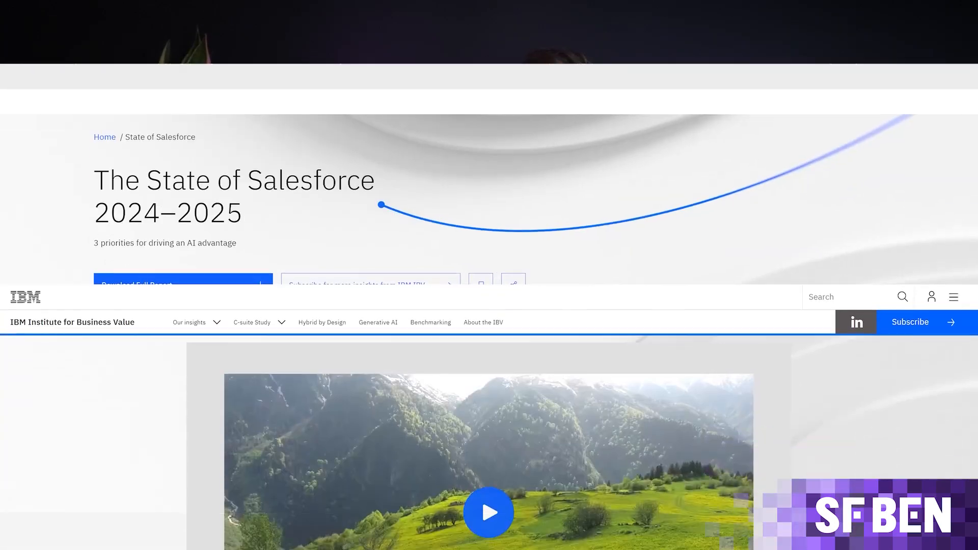
Step: Scroll the IBM State of Salesforce report past the video to Figure 1
{"action": "scroll", "scroll_direction": "down", "scroll_amount": 3}
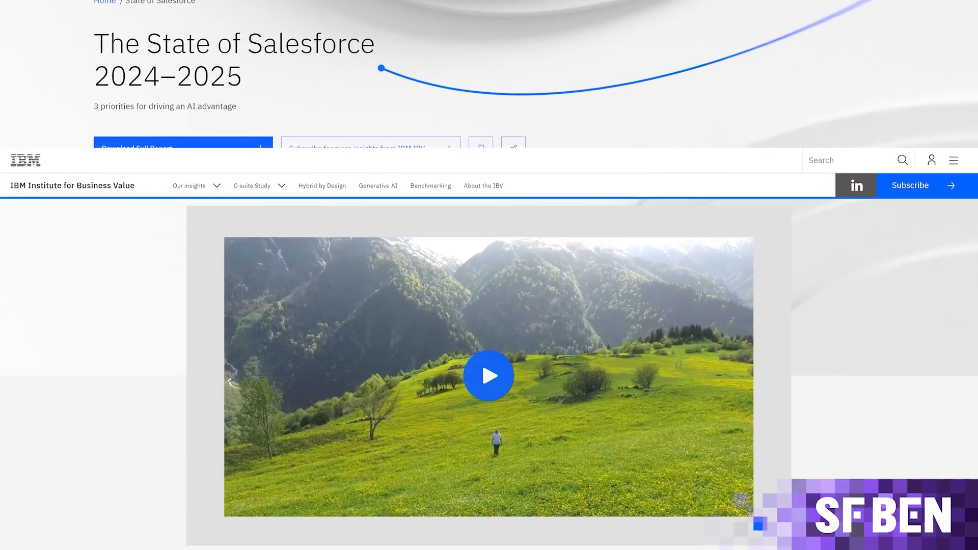
{"action": "scroll", "scroll_direction": "down", "scroll_amount": 3}
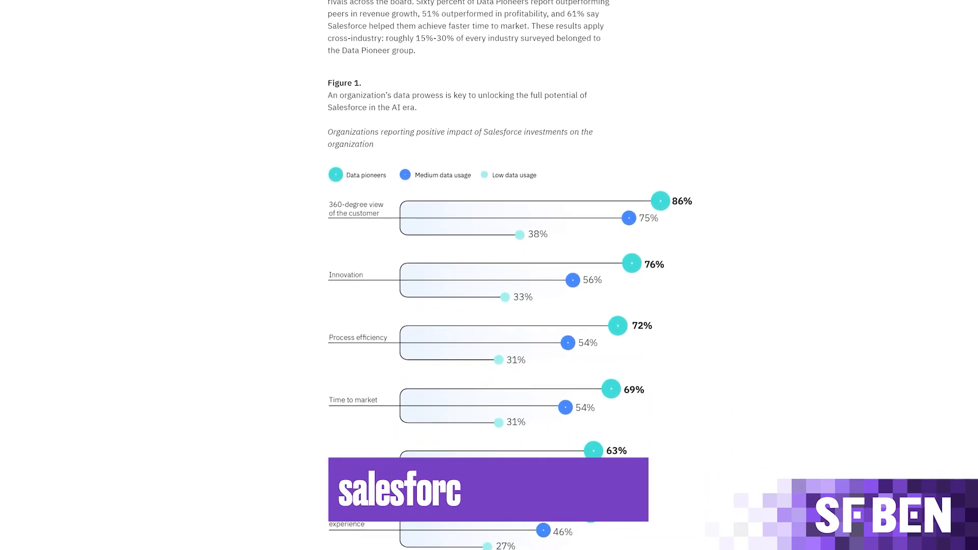
{"action": "scroll", "scroll_direction": "down", "scroll_amount": 3}
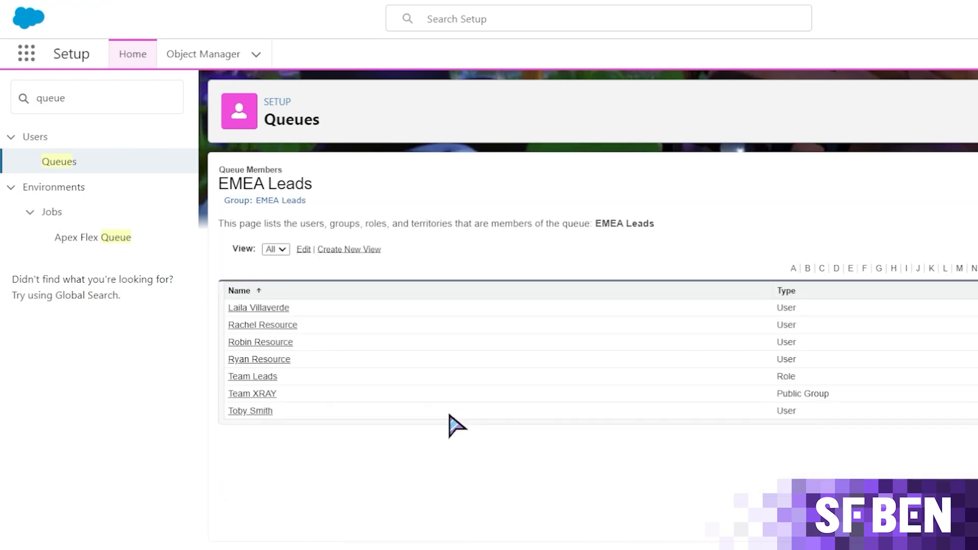
{"action": "mouse_move", "coordinate": [259, 437]}
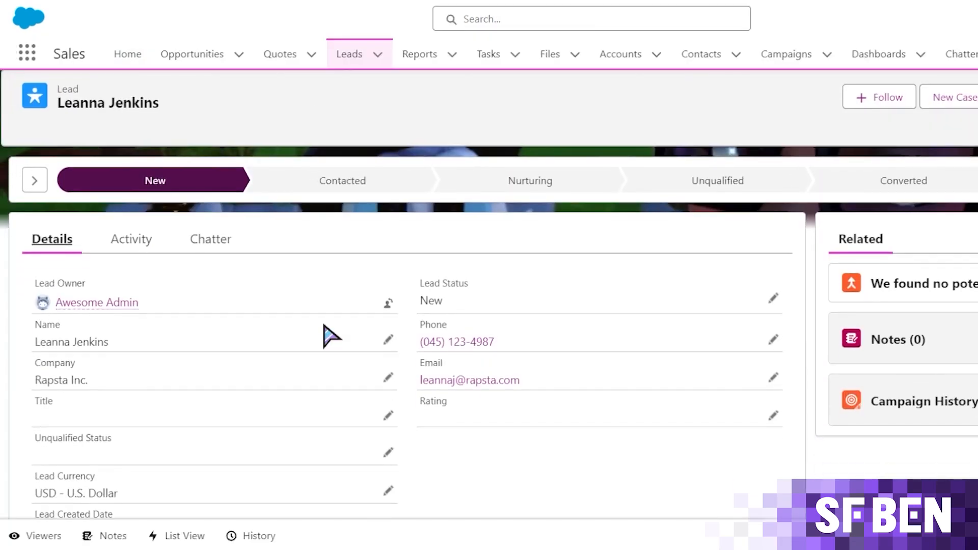
Step: Change the Rapsta Inc. lead's owner to the APAC Leads queue
{"action": "left_click", "coordinate": [389, 302]}
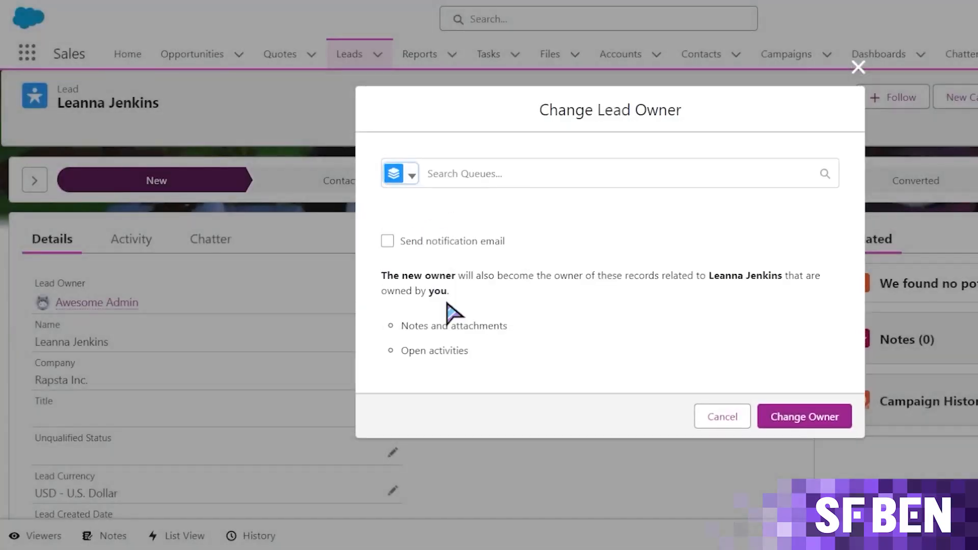
{"action": "type", "text": "apac"}
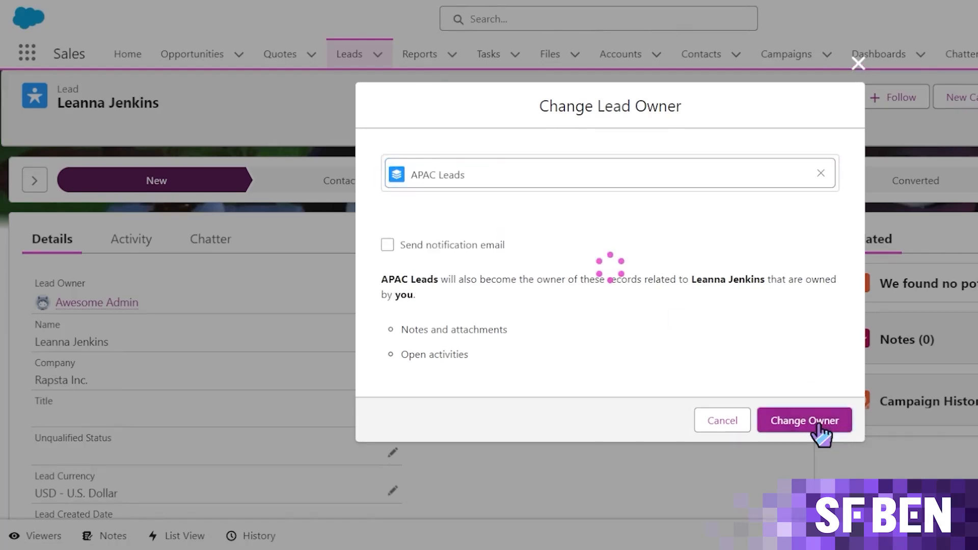
{"action": "left_click", "coordinate": [804, 420]}
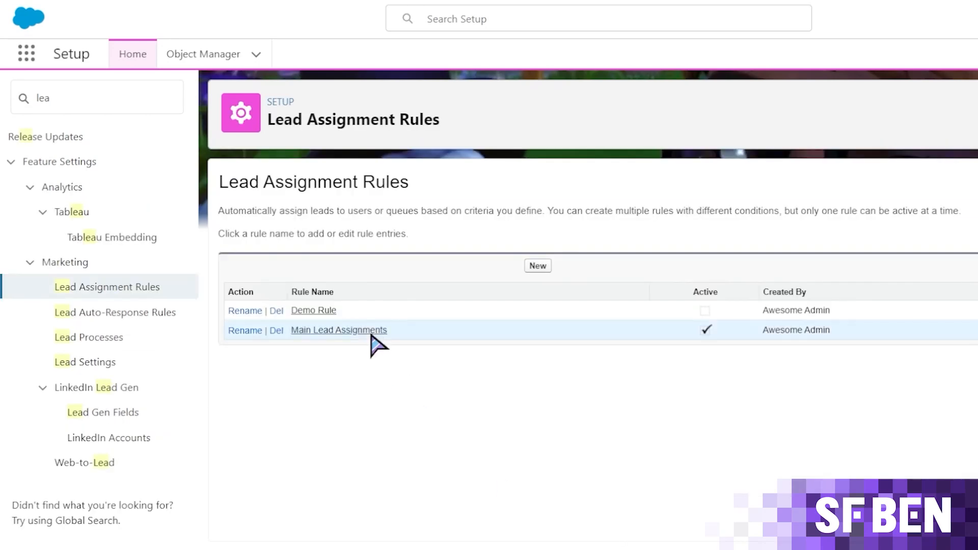
{"action": "left_click", "coordinate": [338, 330]}
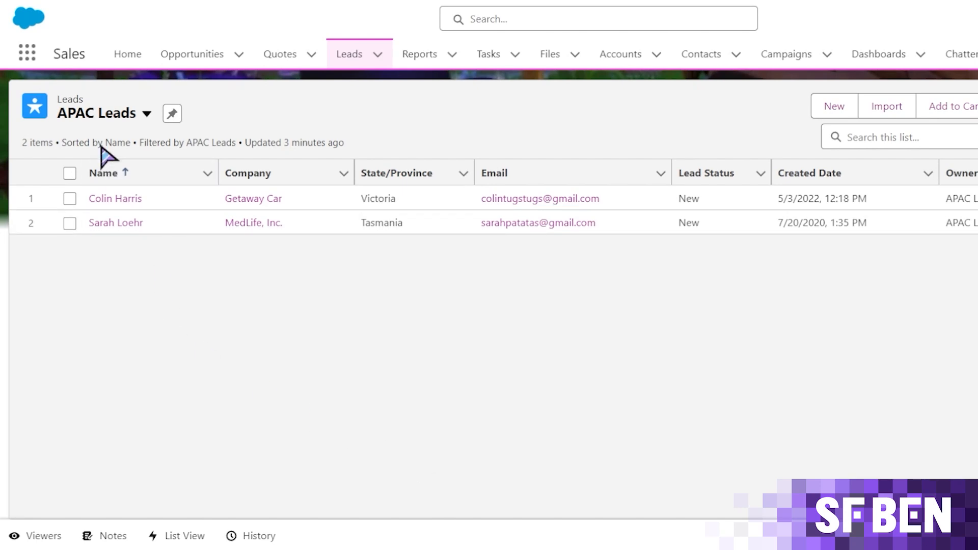
{"action": "left_click", "coordinate": [69, 198]}
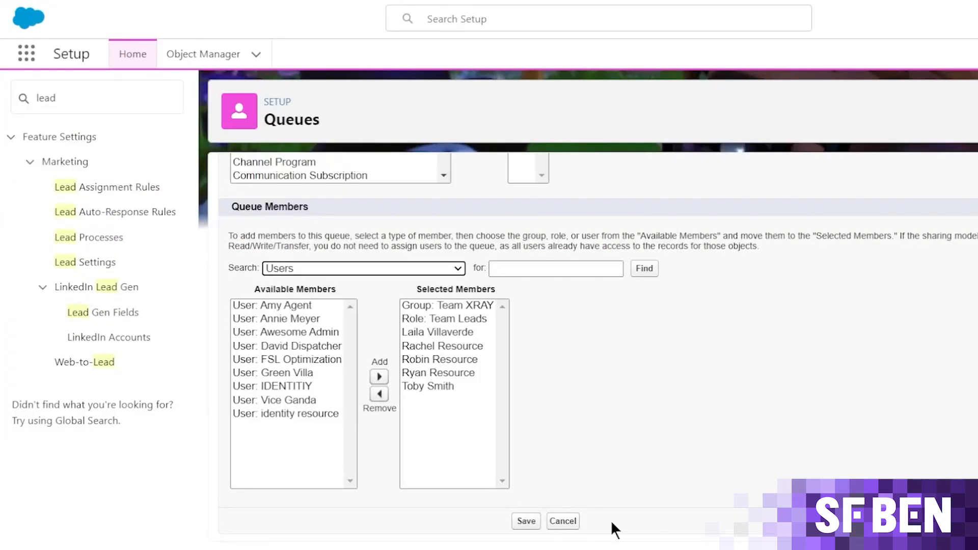
Step: Move the admin user into Selected Members, then add the Technicians role
{"action": "left_click", "coordinate": [286, 332]}
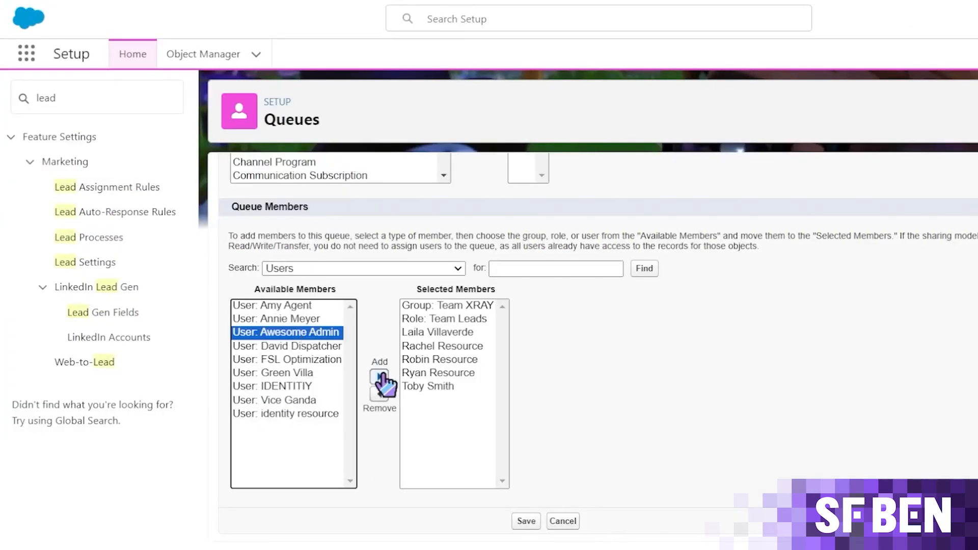
{"action": "left_click", "coordinate": [379, 376]}
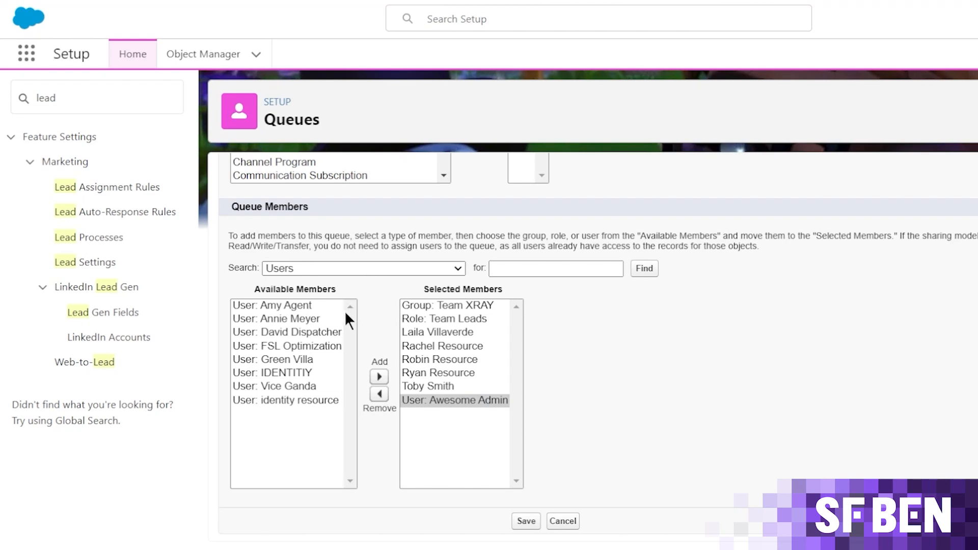
{"action": "left_click", "coordinate": [362, 269]}
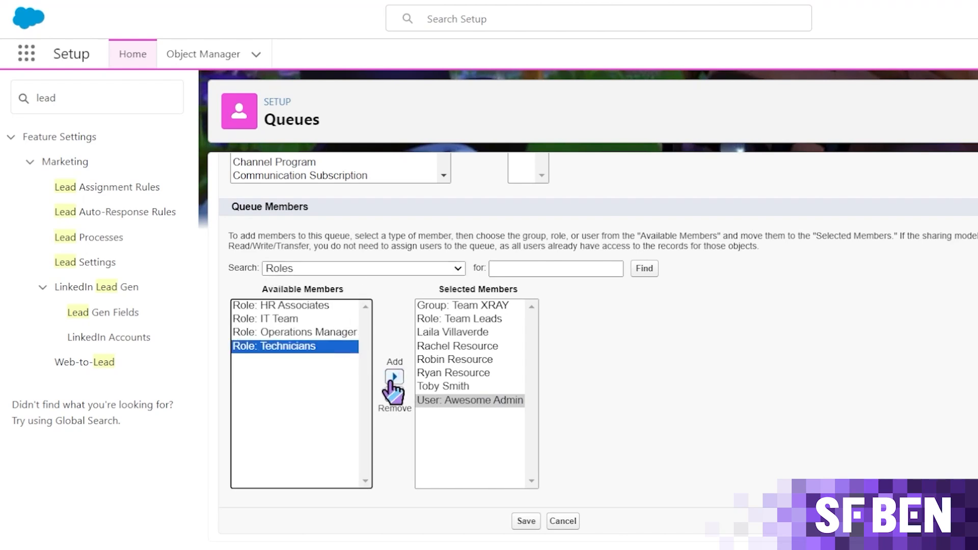
{"action": "left_click", "coordinate": [394, 376]}
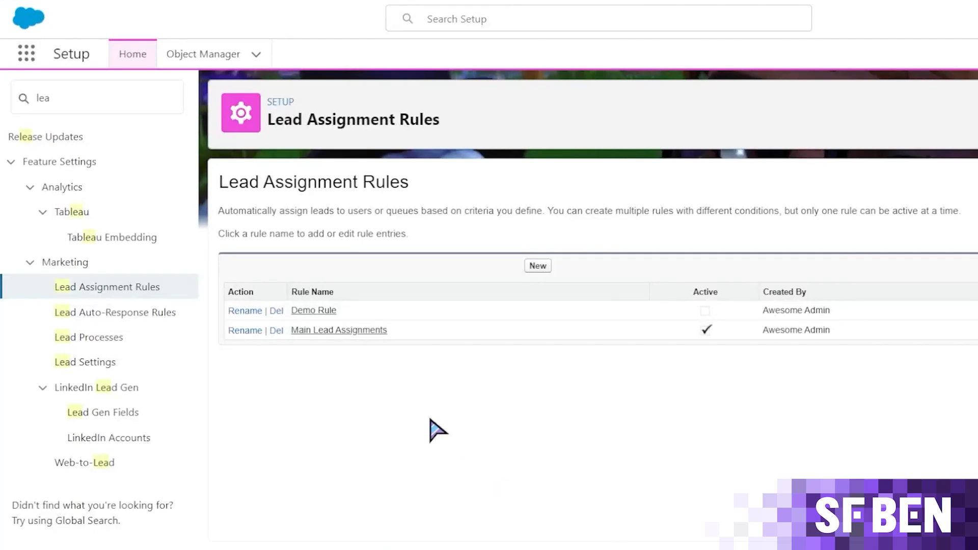
Step: Search 'apac' and choose the APAC Leads queue as the new owner
{"action": "left_click", "coordinate": [339, 329]}
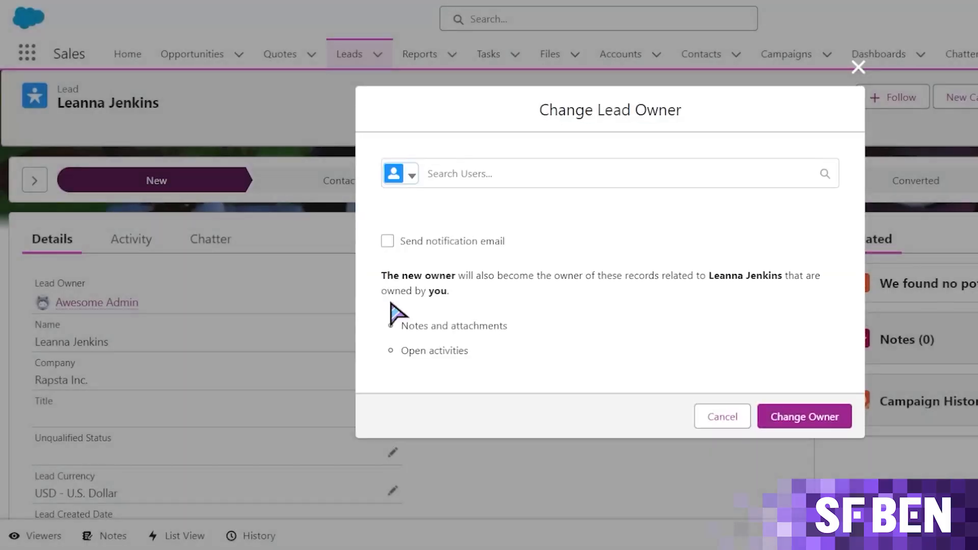
{"action": "type", "text": "apac"}
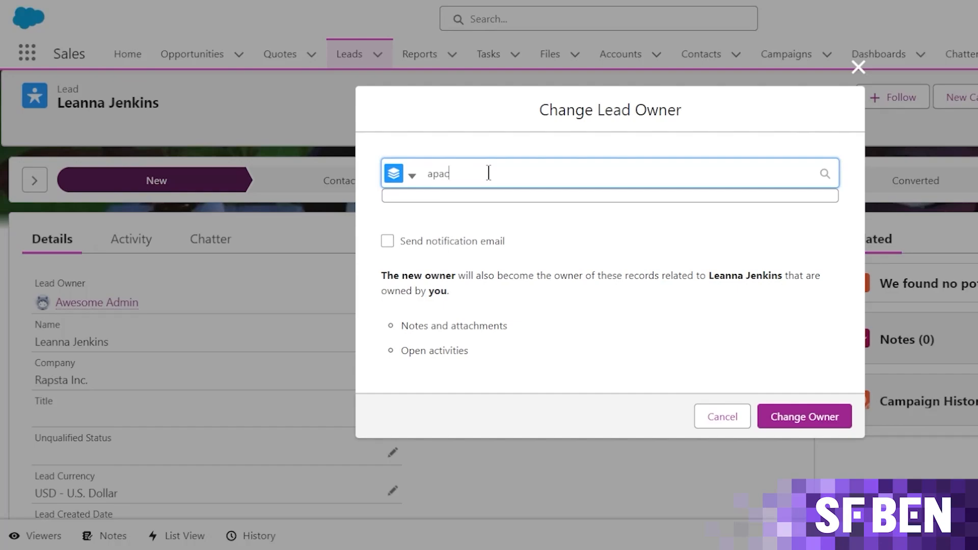
{"action": "left_click", "coordinate": [804, 417]}
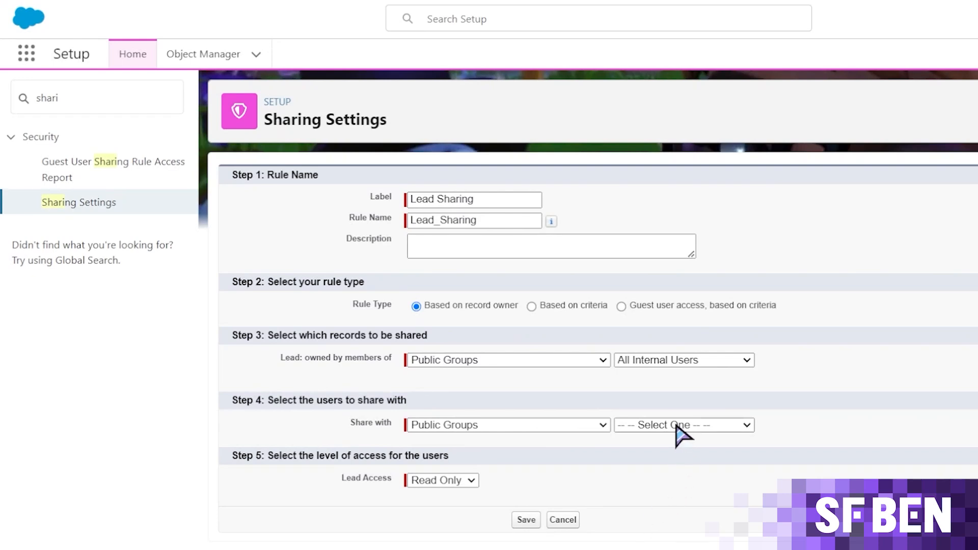
{"action": "mouse_move", "coordinate": [677, 415]}
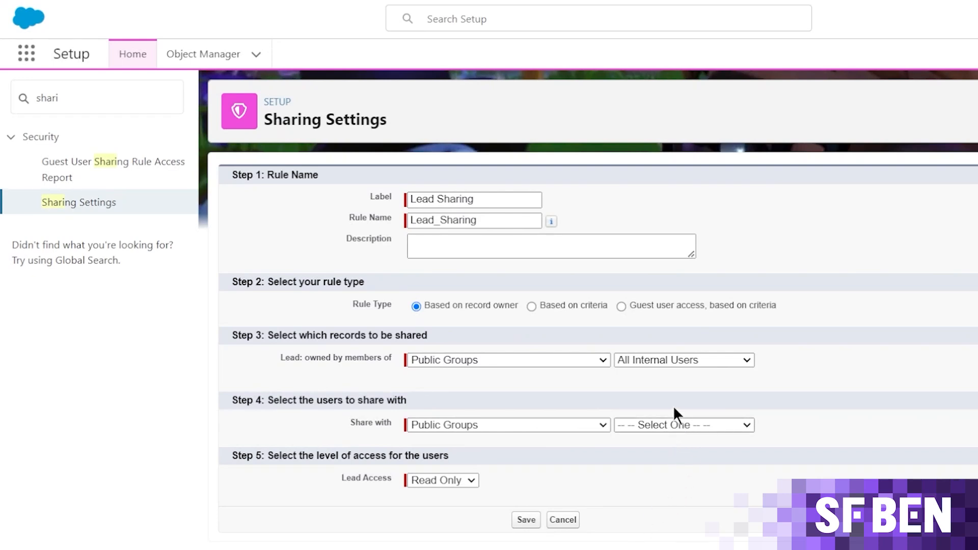
Step: Share the leads with public group Team XRAY at Read/Write and save the rule
{"action": "left_click", "coordinate": [683, 425]}
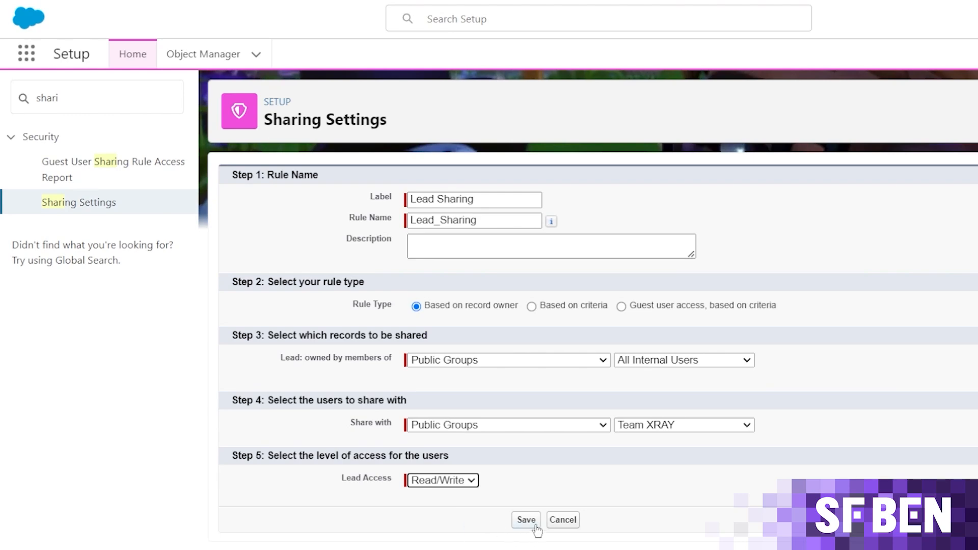
{"action": "left_click", "coordinate": [525, 519]}
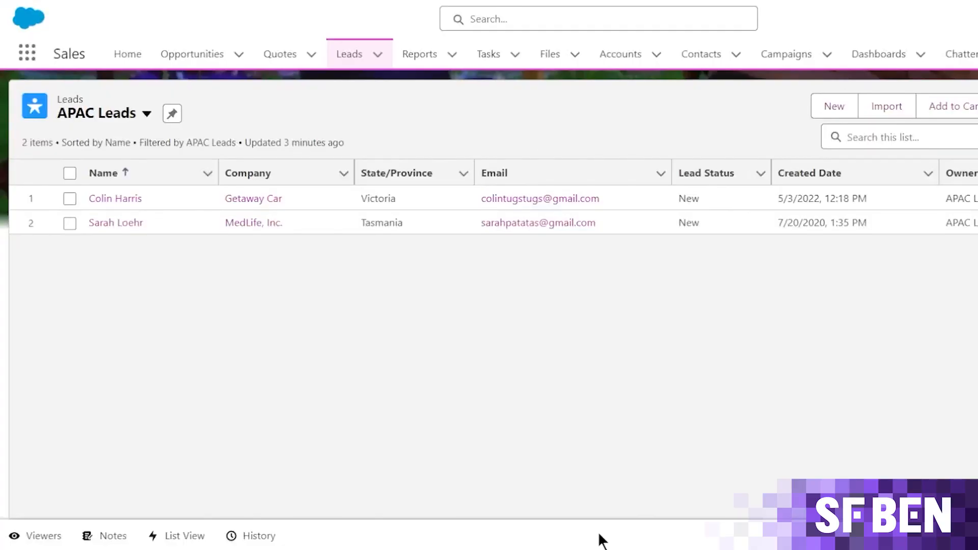
{"action": "left_click", "coordinate": [70, 198]}
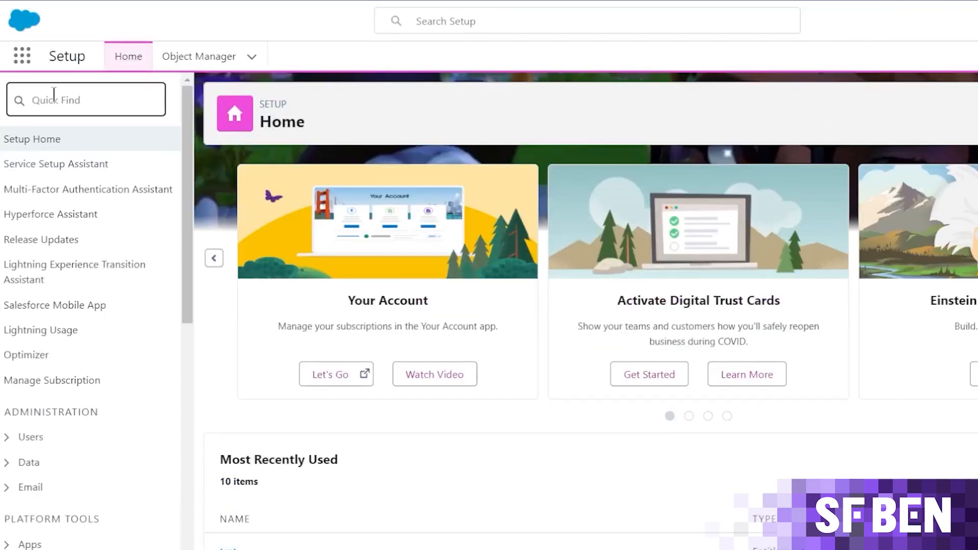
Step: Open Queues and enter label EMEA Leads, name EMEA_Leads, and the emeateam@cloud email
{"action": "type", "text": "Queue"}
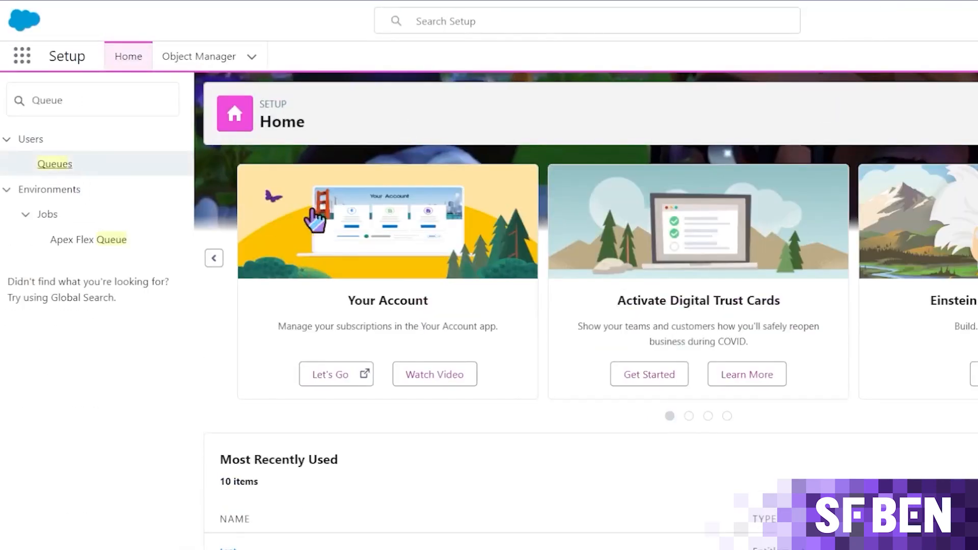
{"action": "left_click", "coordinate": [55, 163]}
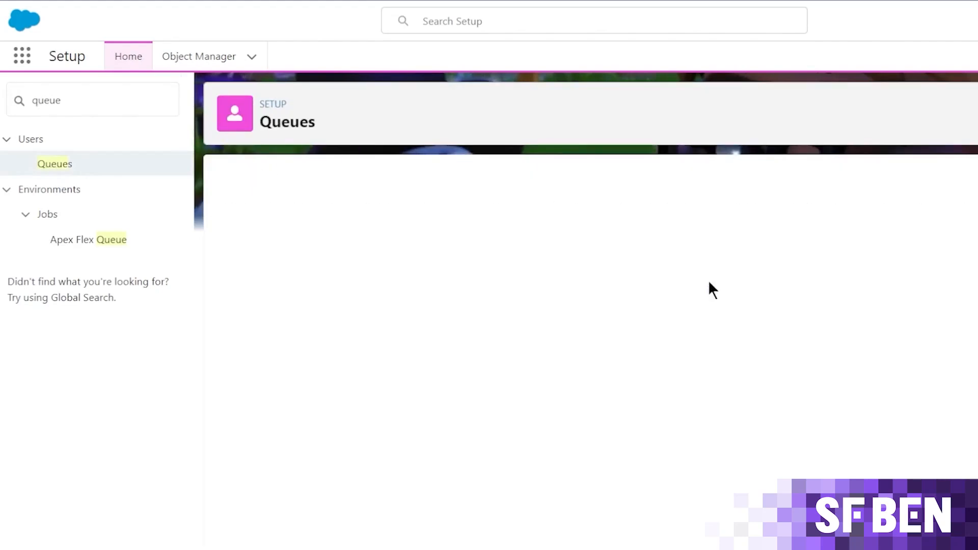
{"action": "type", "text": "EMEA Leads"}
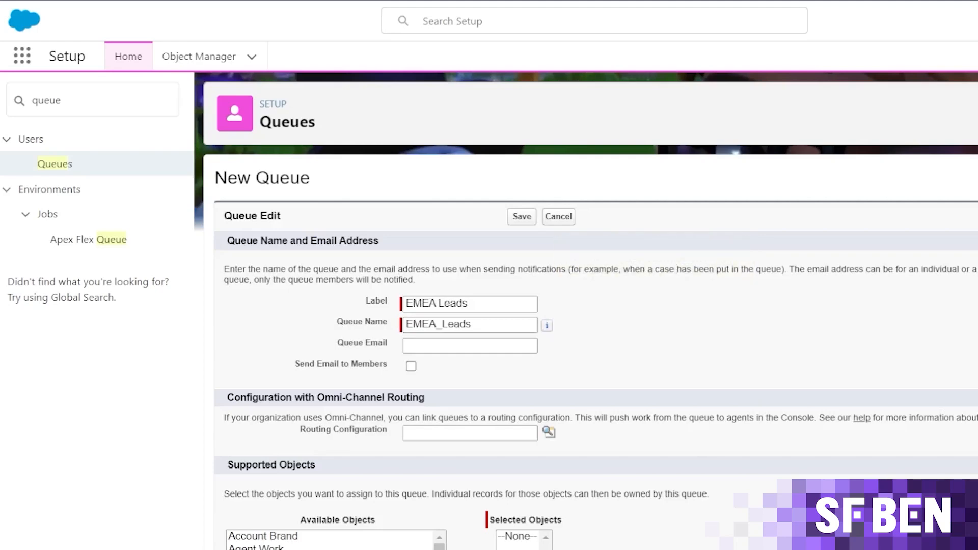
{"action": "mouse_move", "coordinate": [708, 282]}
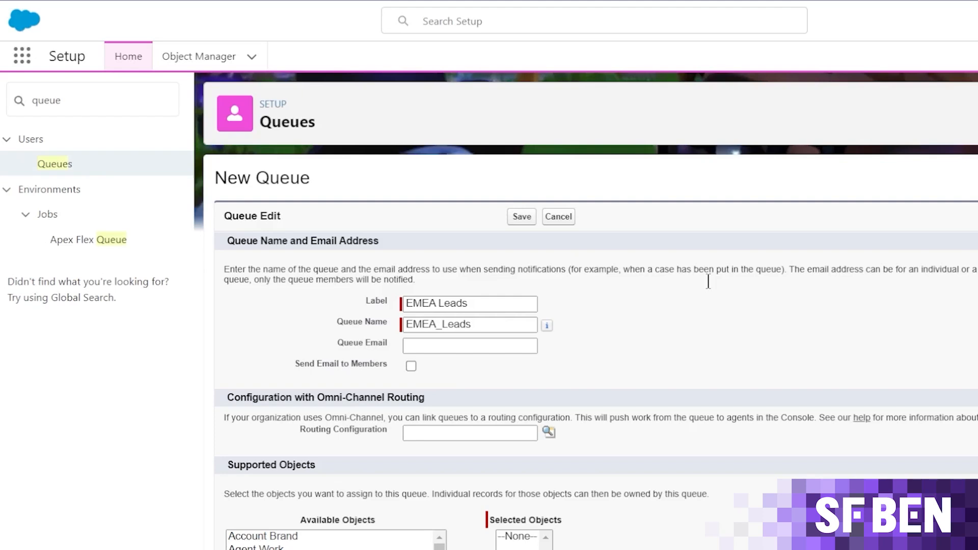
{"action": "left_click", "coordinate": [469, 345]}
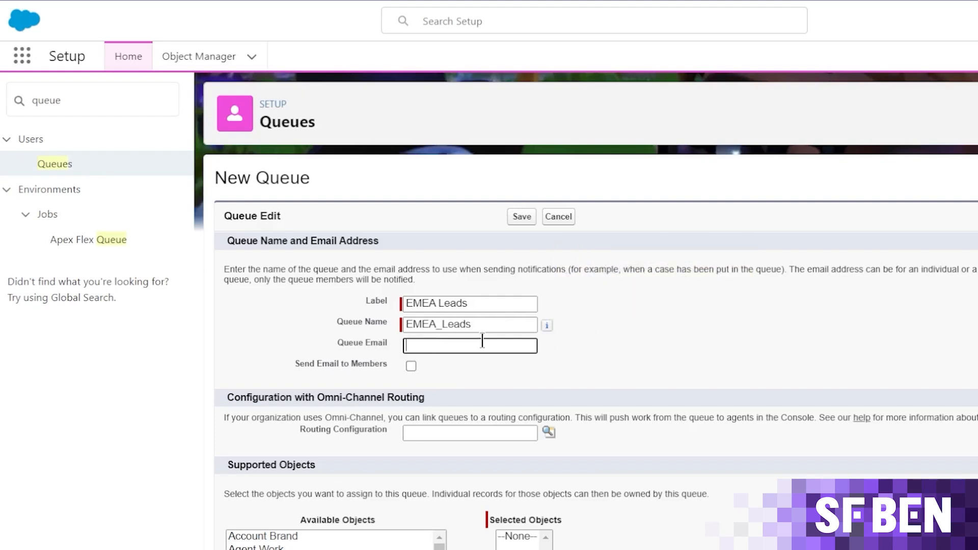
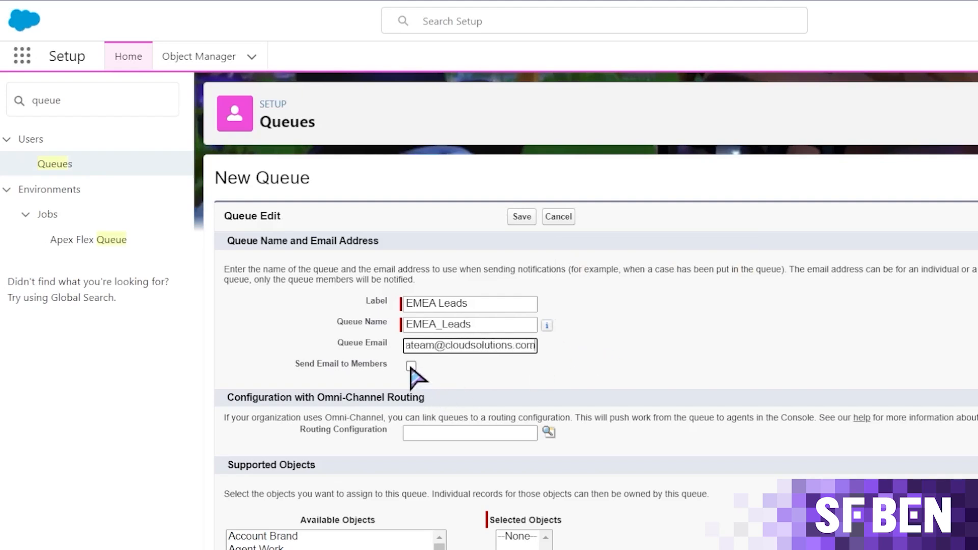
{"action": "scroll", "scroll_direction": "down", "scroll_amount": 3}
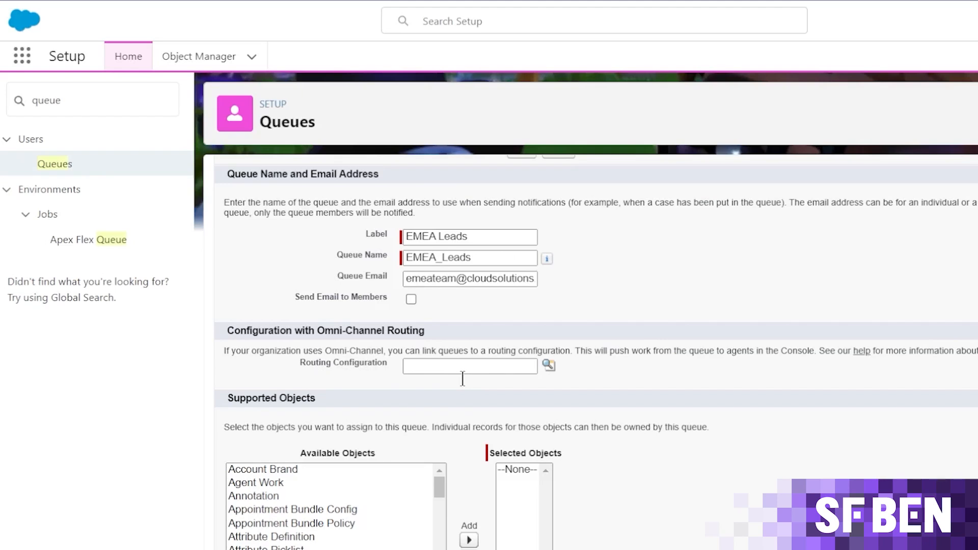
Step: Add Lead as a supported object and five users as members, then save
{"action": "scroll", "scroll_direction": "down", "scroll_amount": 3}
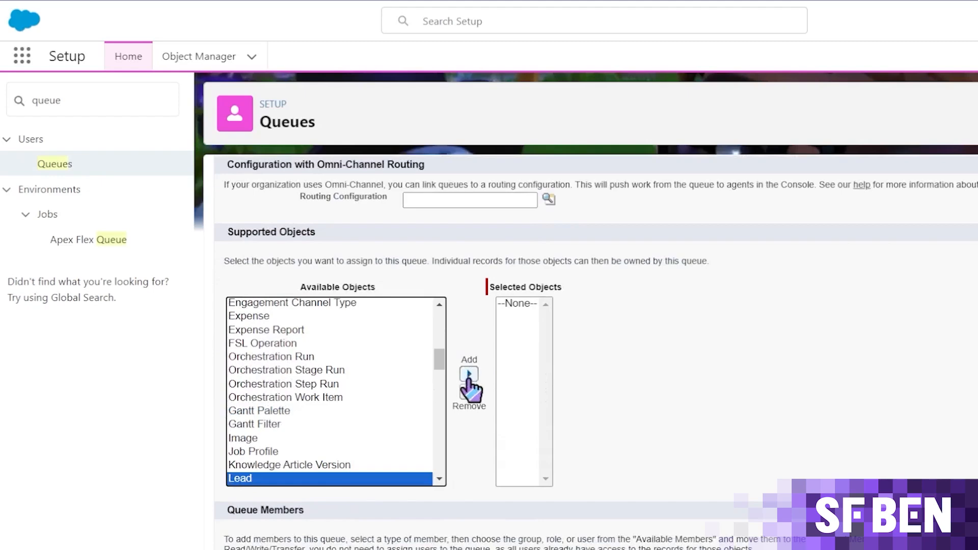
{"action": "left_click", "coordinate": [468, 373]}
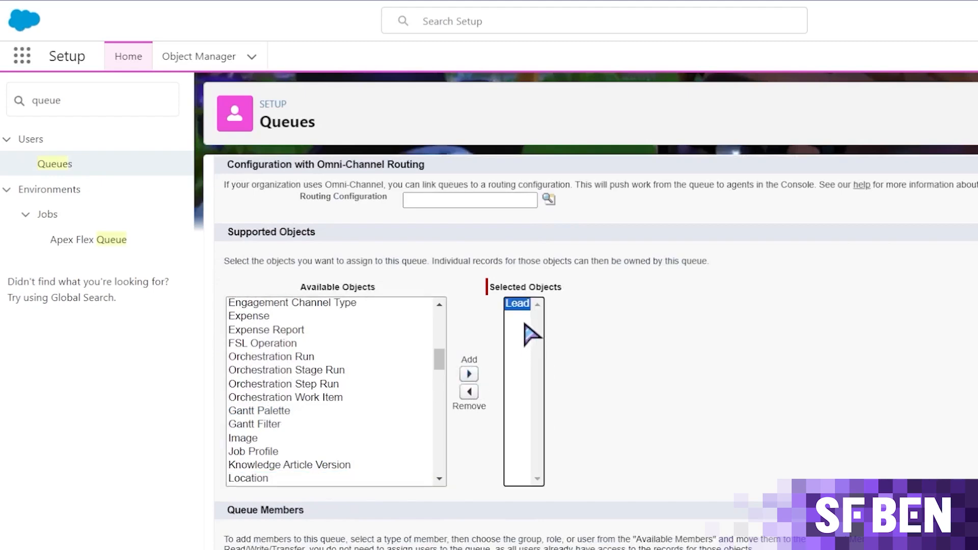
{"action": "scroll", "scroll_direction": "down", "scroll_amount": 3}
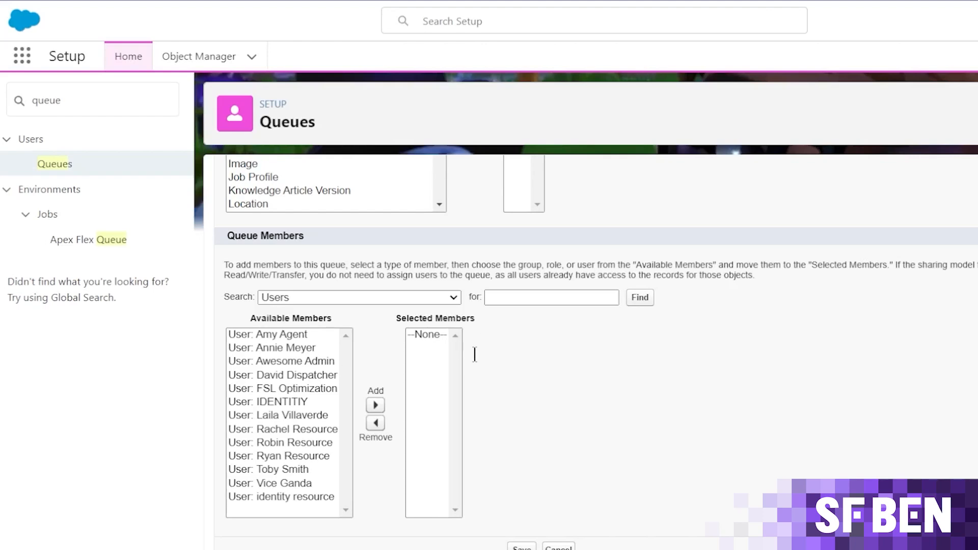
{"action": "left_click", "coordinate": [282, 422]}
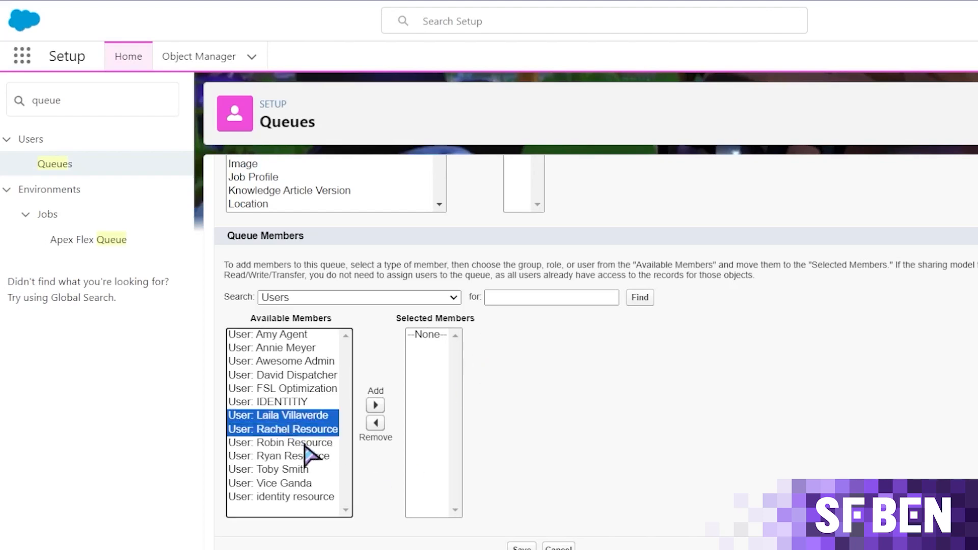
{"action": "left_click", "coordinate": [375, 404]}
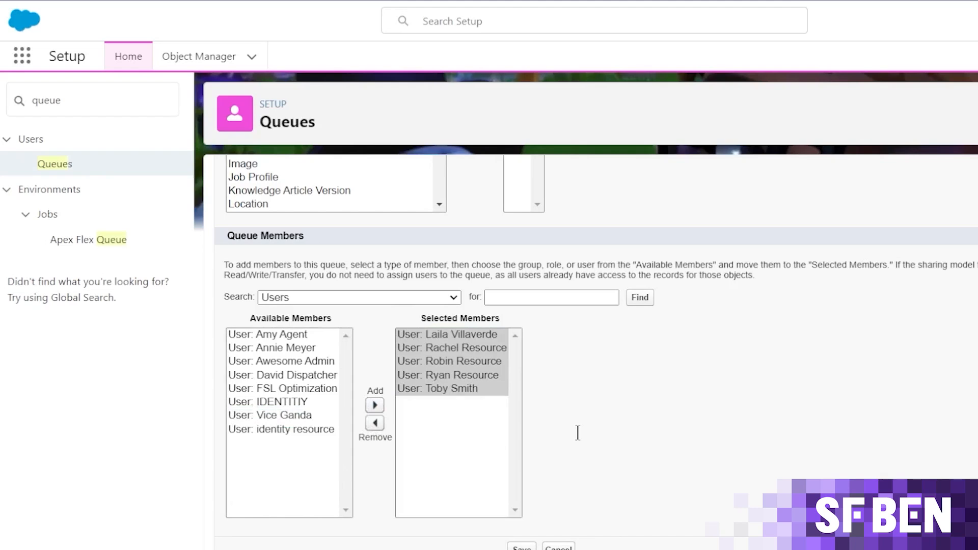
{"action": "left_click", "coordinate": [358, 297]}
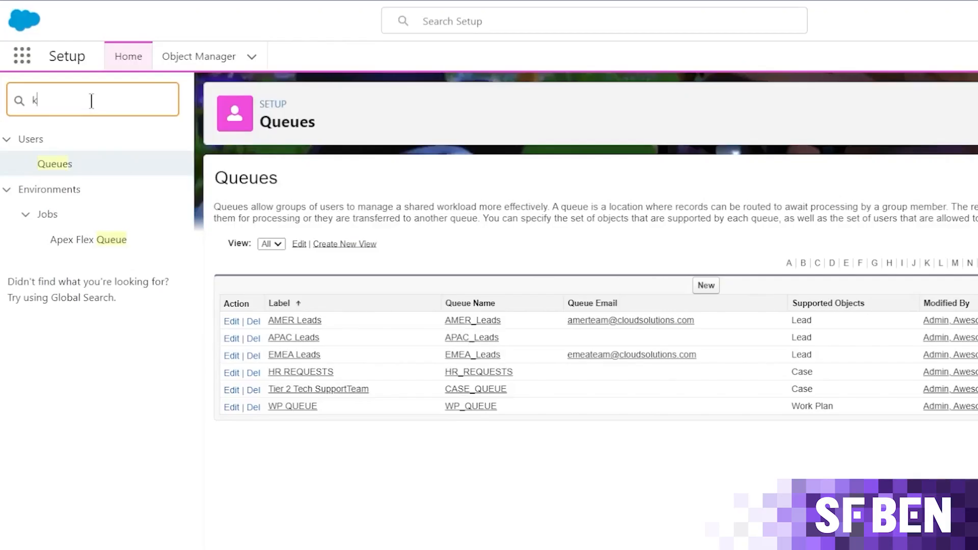
Step: Search 'lead ass', open Lead Assignment Rules, and open Main Lead Assignments
{"action": "type", "text": "lead ass"}
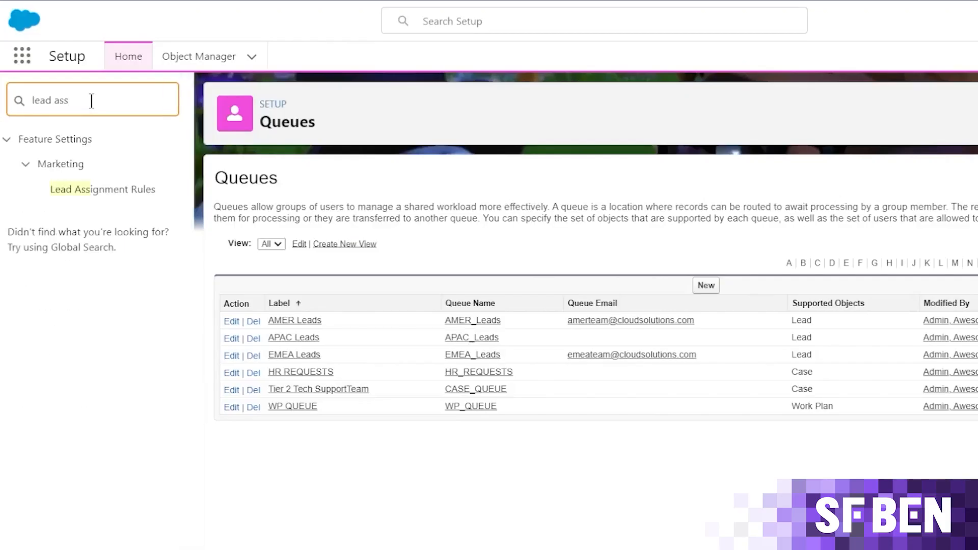
{"action": "left_click", "coordinate": [102, 189]}
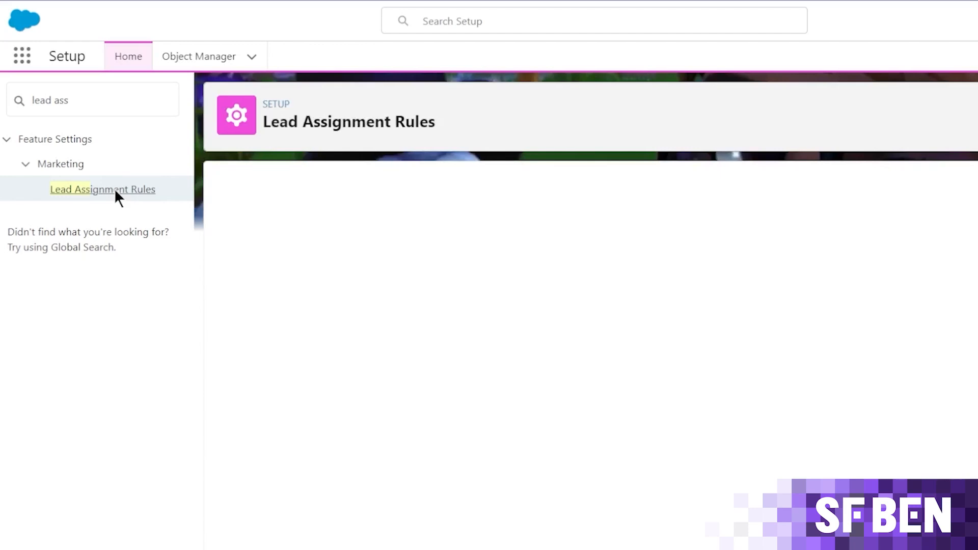
{"action": "left_click", "coordinate": [103, 189]}
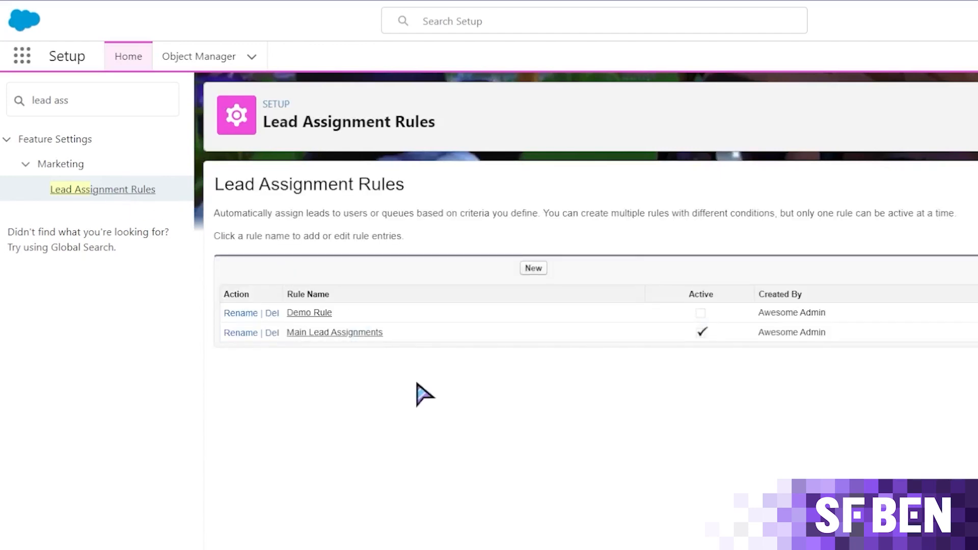
{"action": "left_click", "coordinate": [333, 332]}
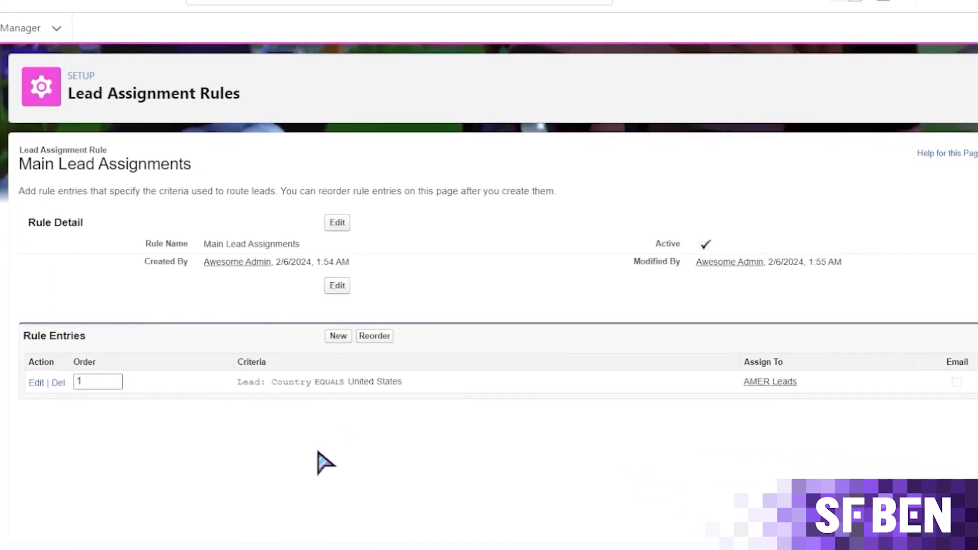
{"action": "mouse_move", "coordinate": [356, 373]}
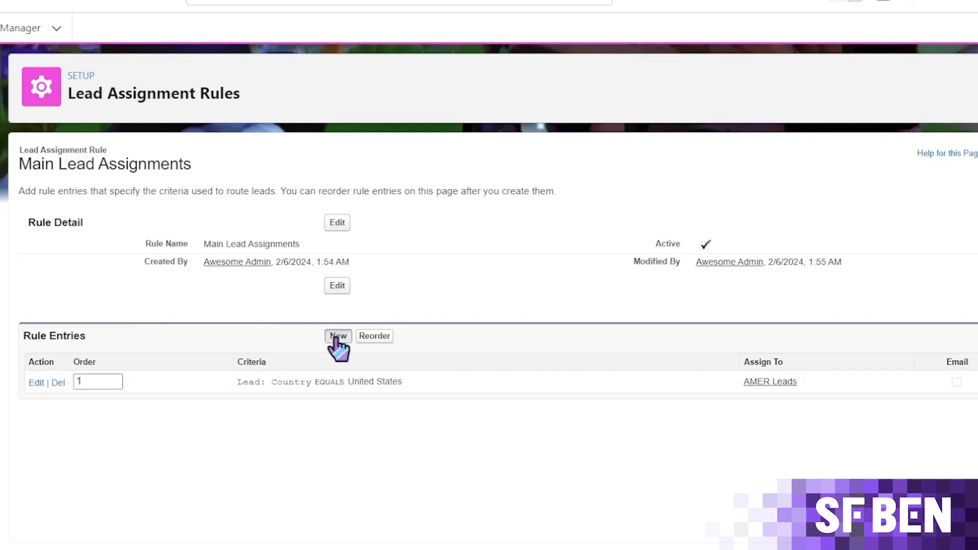
Step: Add rule entry 2 with criterion Lead: Country equals France and set its assignee
{"action": "left_click", "coordinate": [337, 336]}
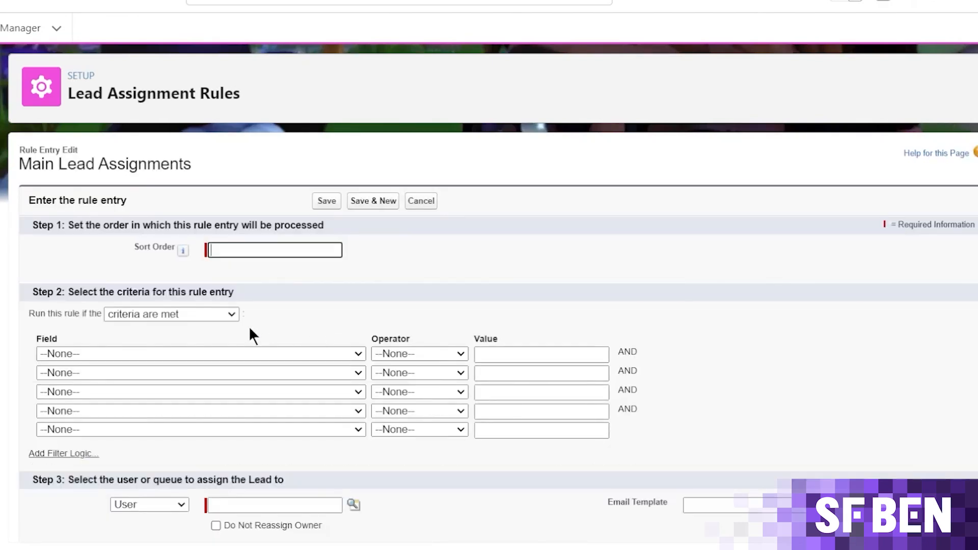
{"action": "type", "text": "2"}
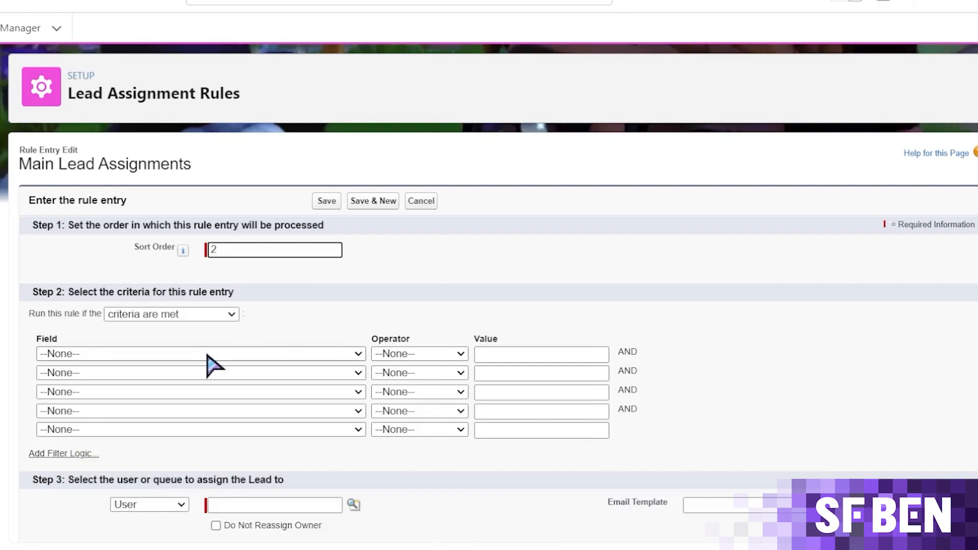
{"action": "left_click", "coordinate": [199, 353]}
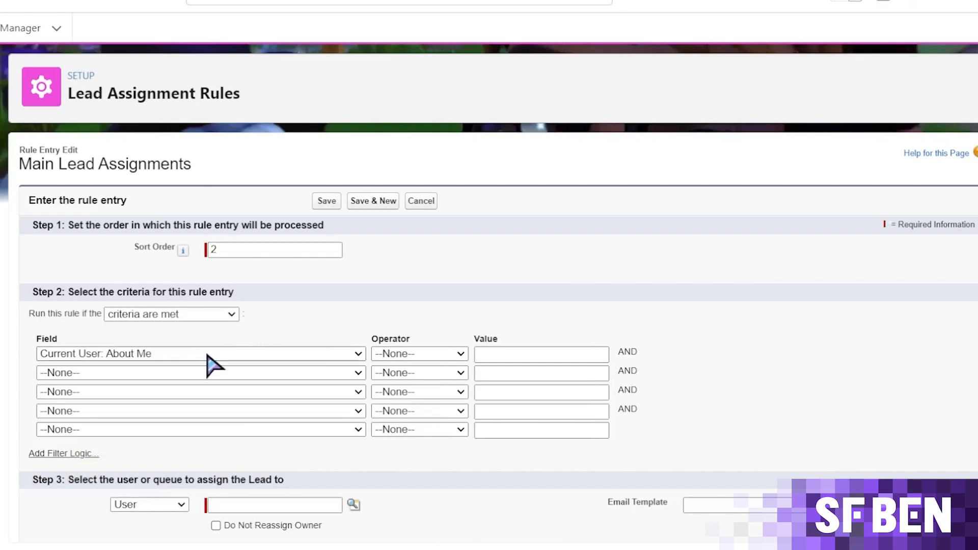
{"action": "left_click", "coordinate": [199, 353]}
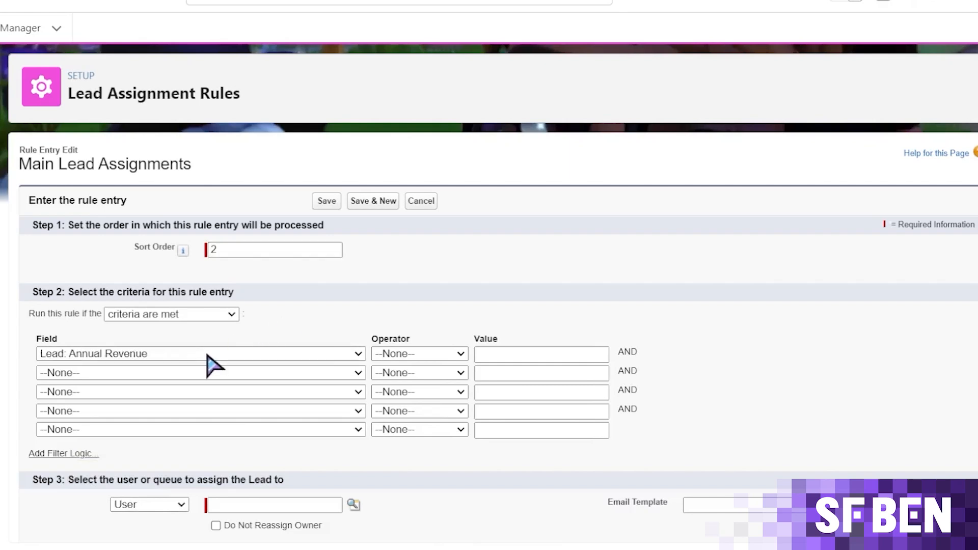
{"action": "mouse_move", "coordinate": [138, 183]}
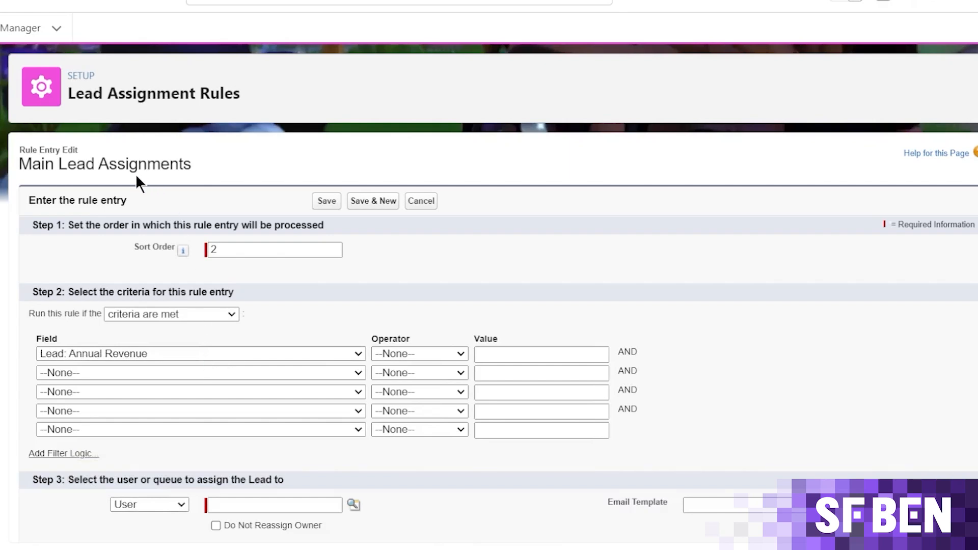
{"action": "left_click", "coordinate": [201, 353]}
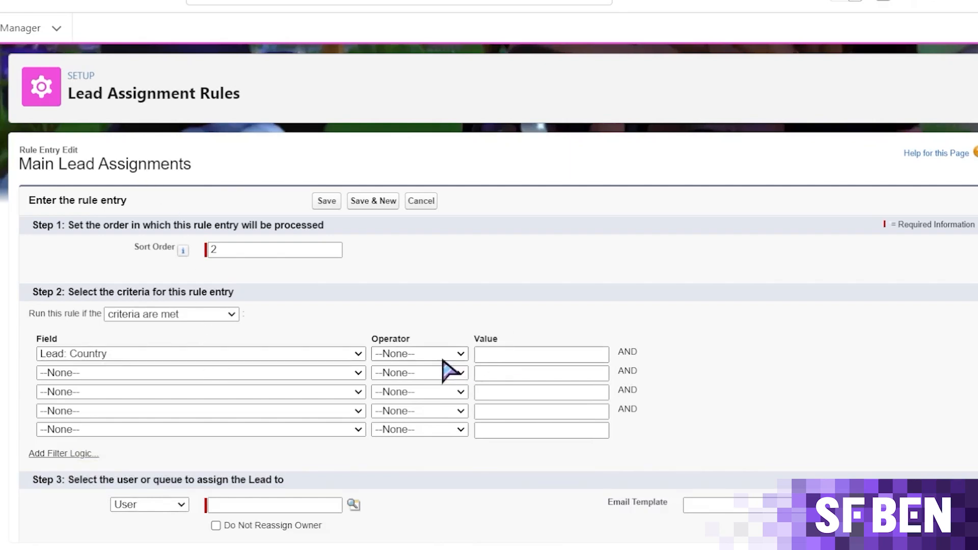
{"action": "left_click", "coordinate": [419, 354]}
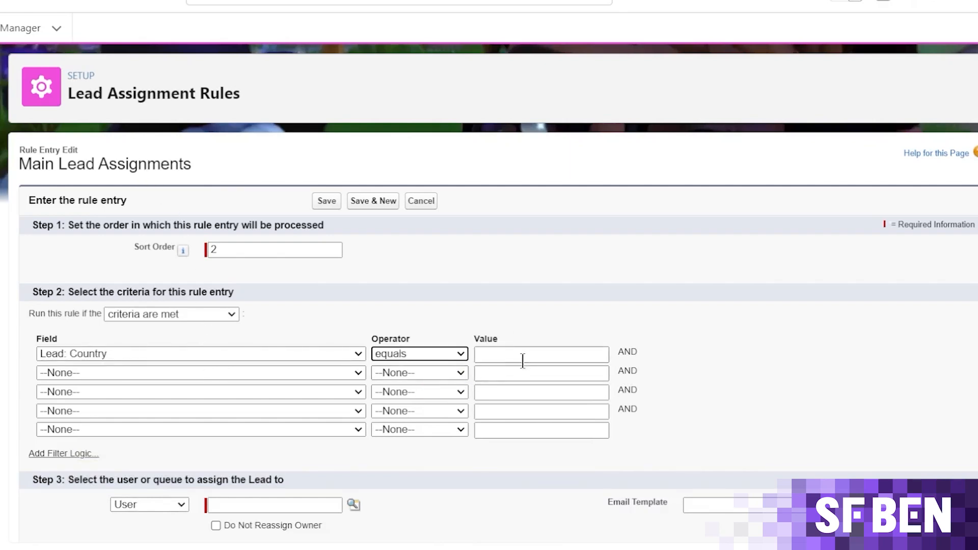
{"action": "type", "text": "Fr"}
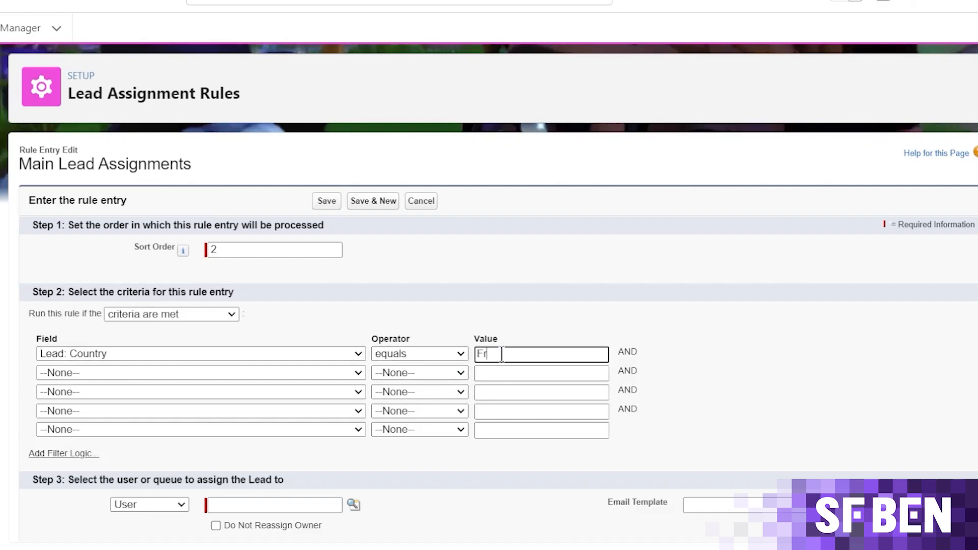
{"action": "type", "text": "France"}
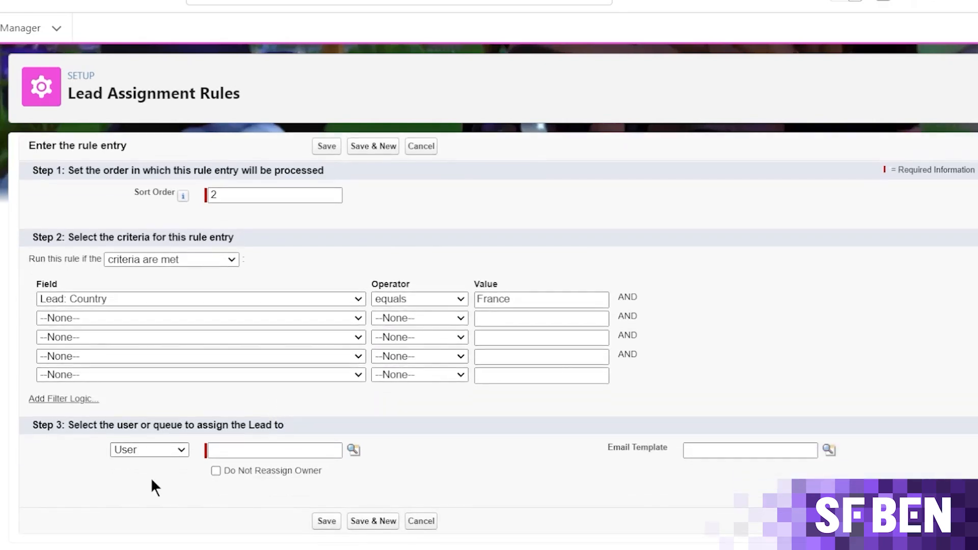
{"action": "left_click", "coordinate": [149, 450]}
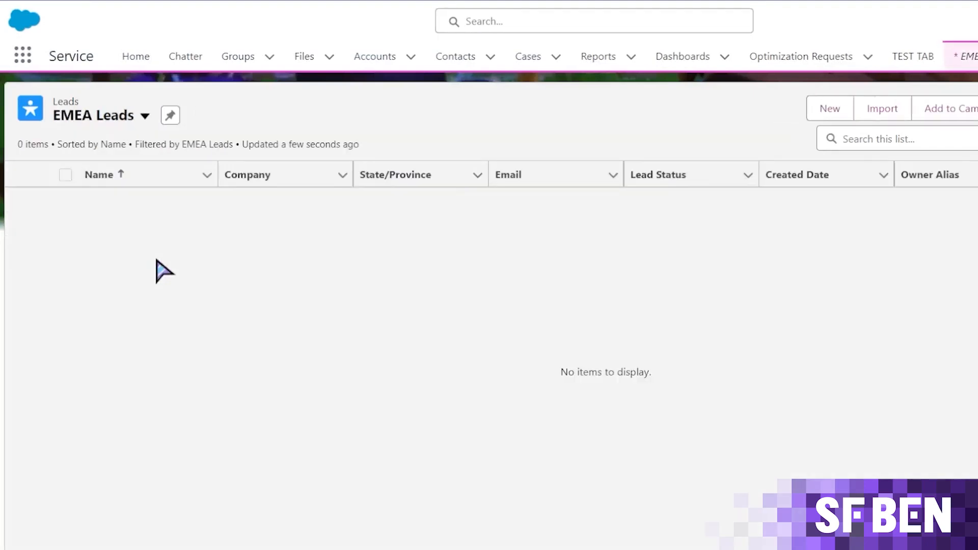
Step: Fill in a new lead with salutation Mr., company Test Company and a test@ email
{"action": "left_click", "coordinate": [829, 108]}
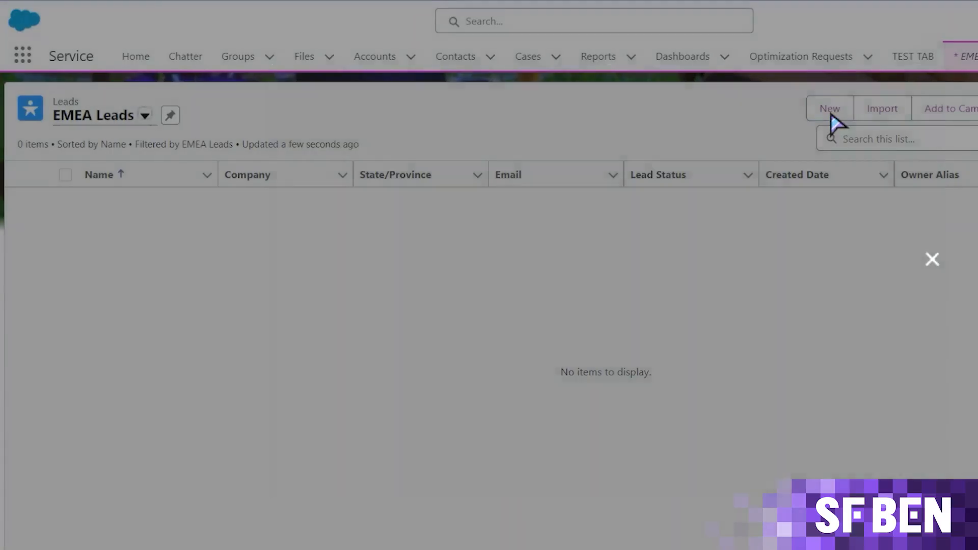
{"action": "left_click", "coordinate": [828, 108]}
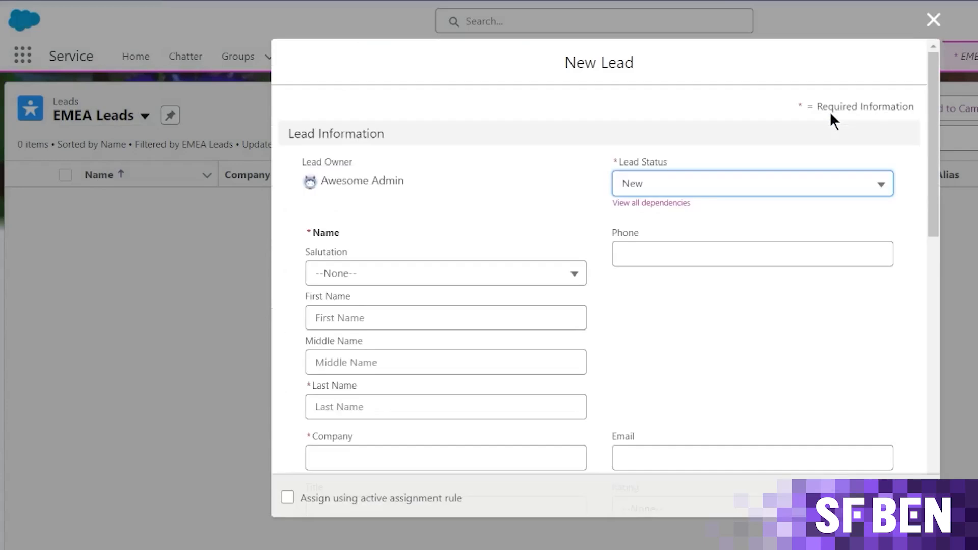
{"action": "left_click", "coordinate": [445, 273]}
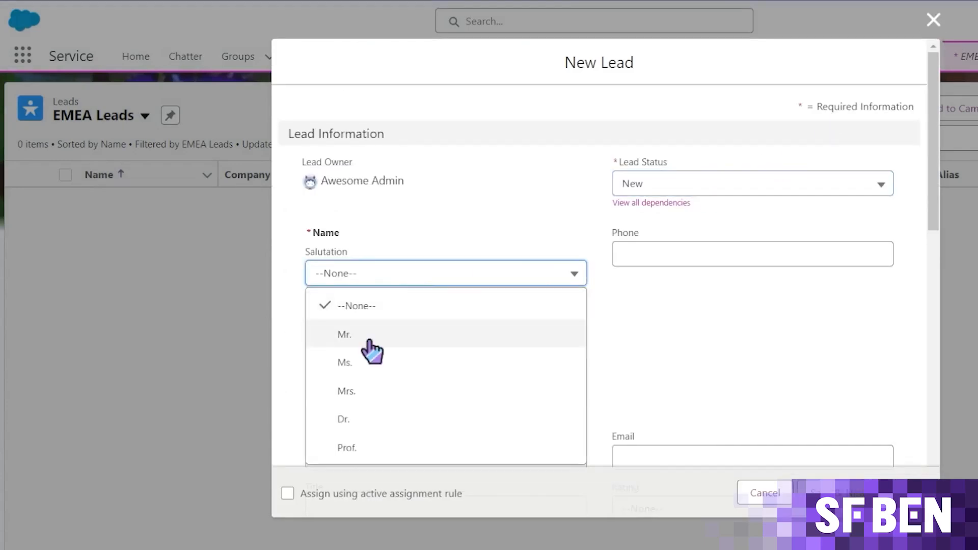
{"action": "left_click", "coordinate": [345, 334]}
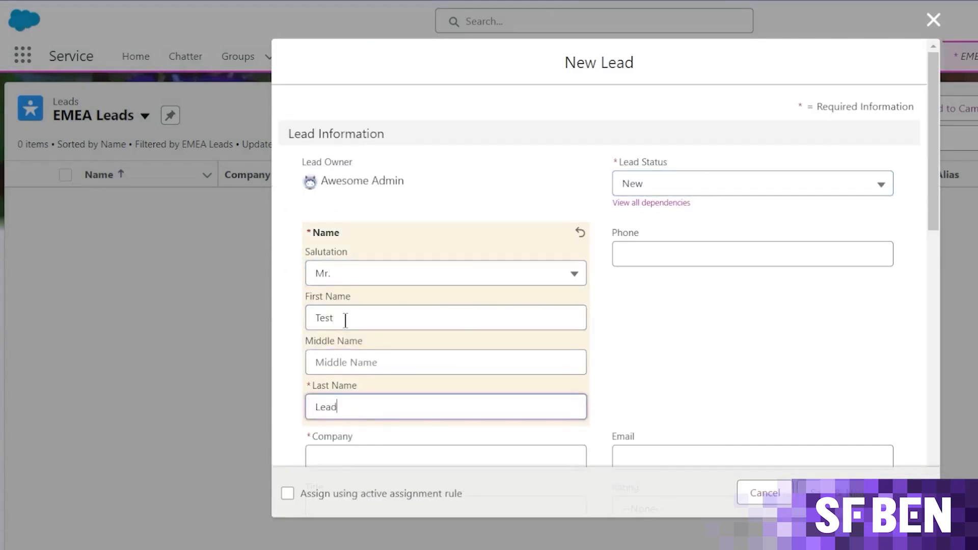
{"action": "type", "text": "Test C"}
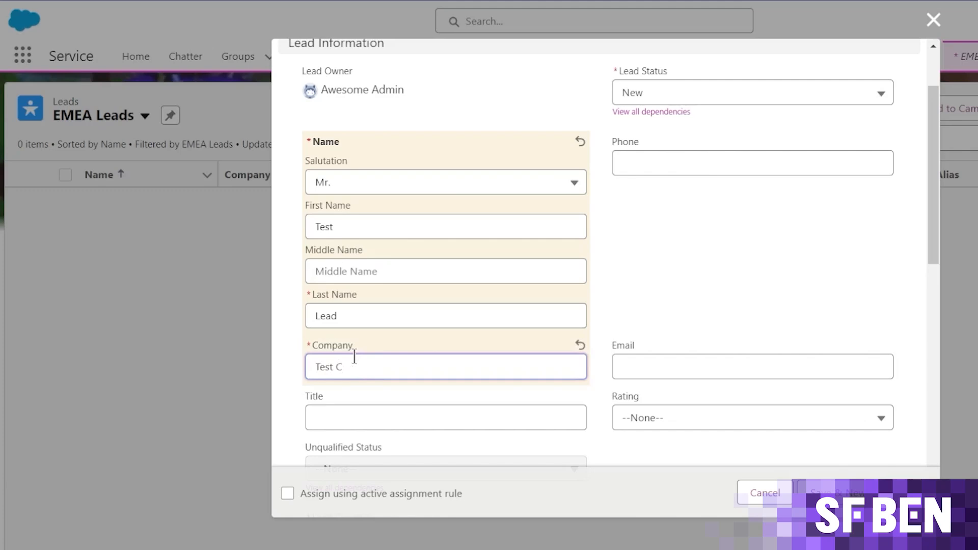
{"action": "type", "text": "test@"}
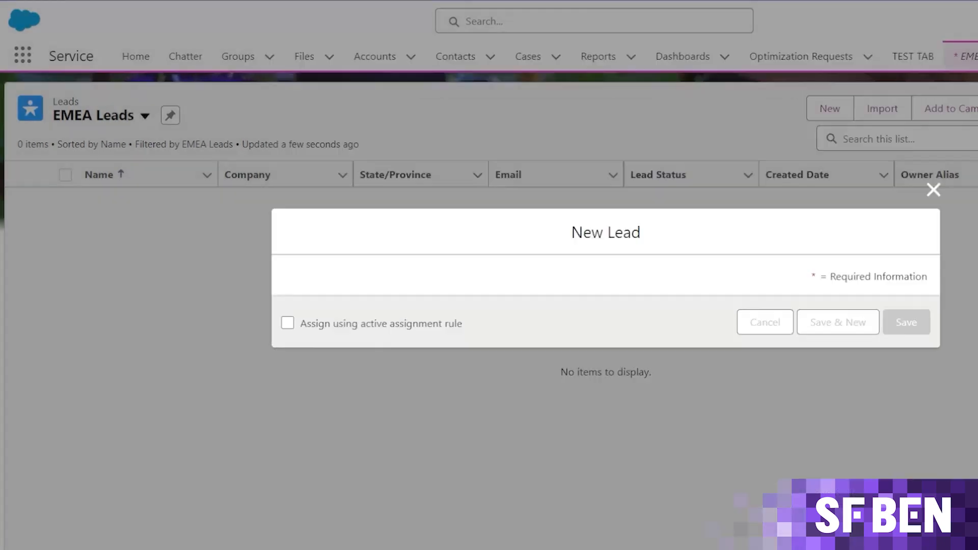
{"action": "left_click", "coordinate": [906, 322]}
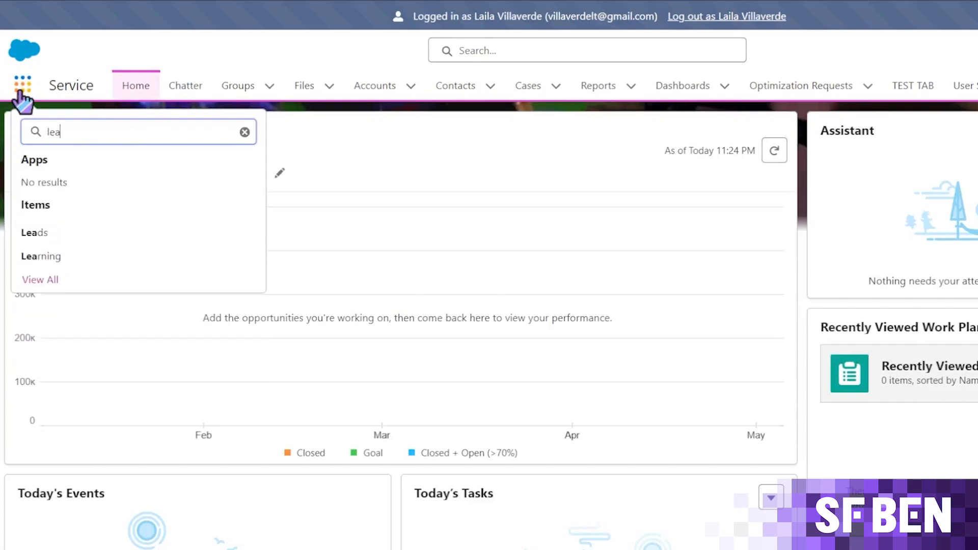
Step: Accept Test Lead from the EMEA Leads queue, then open it via the Recently Viewed leads view
{"action": "left_click", "coordinate": [34, 232]}
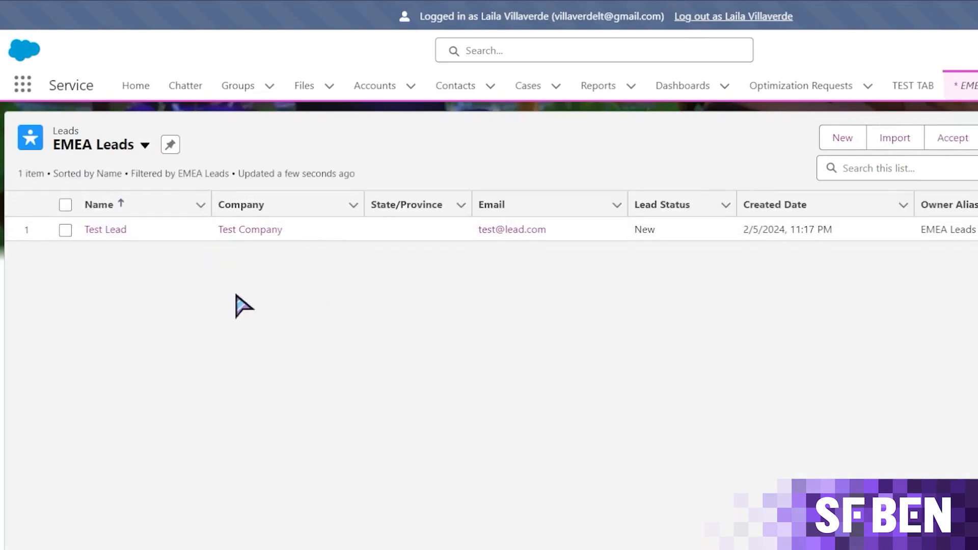
{"action": "left_click", "coordinate": [65, 229]}
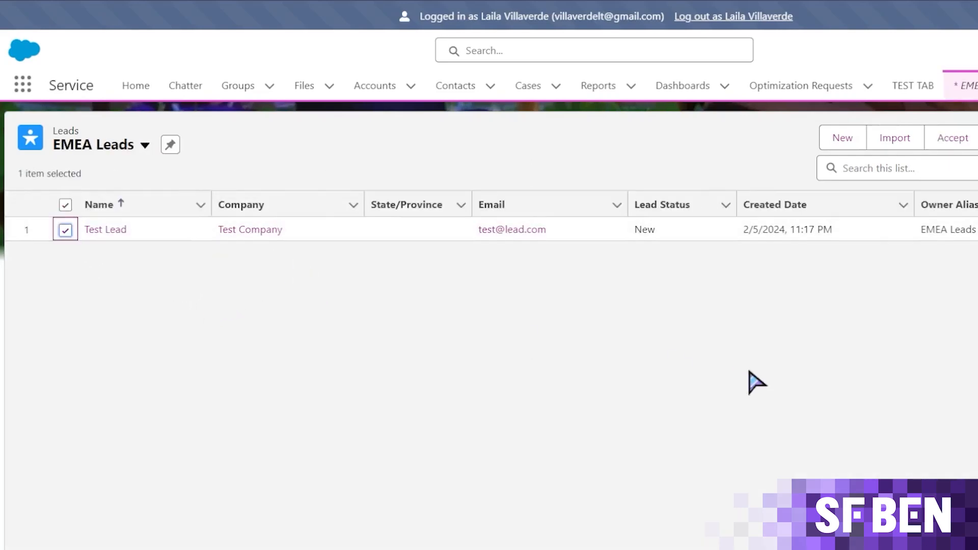
{"action": "left_click", "coordinate": [948, 138]}
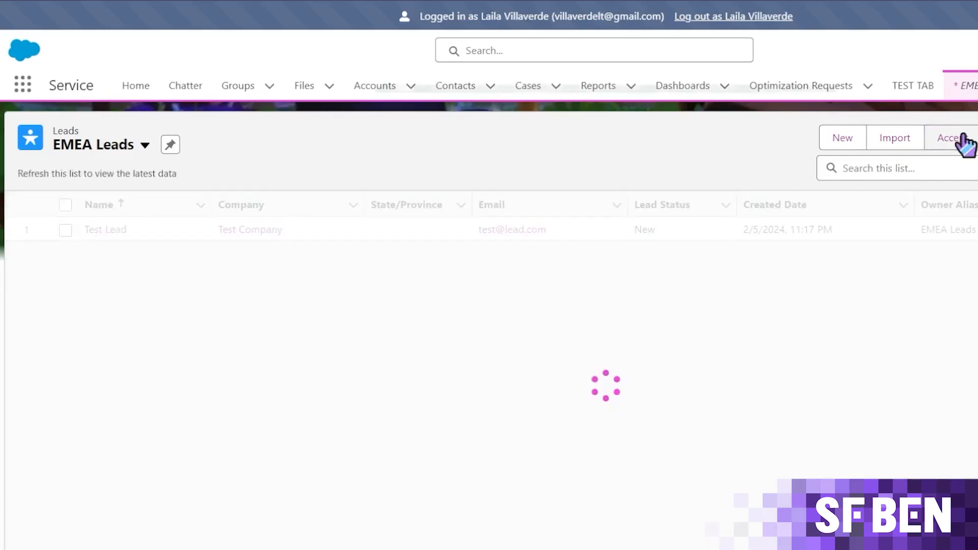
{"action": "left_click", "coordinate": [951, 137]}
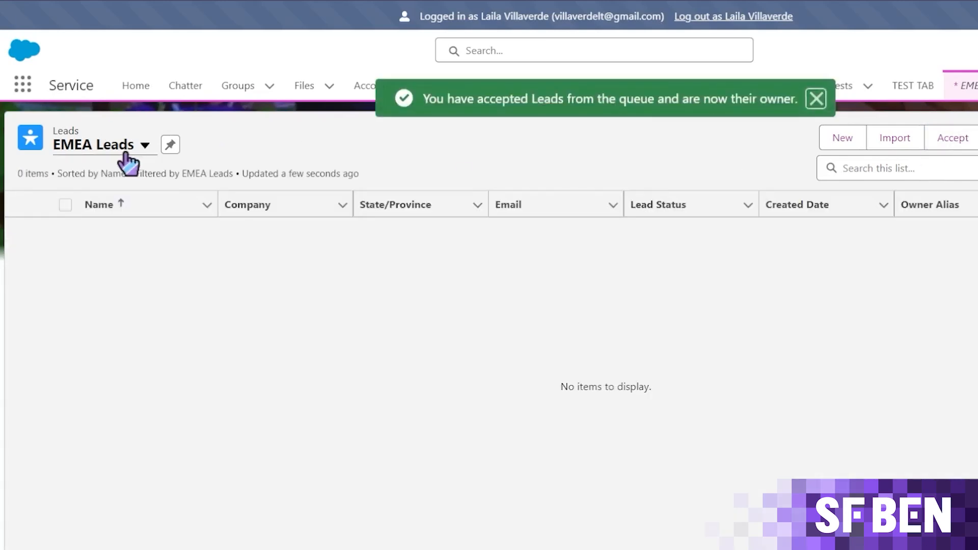
{"action": "left_click", "coordinate": [145, 145]}
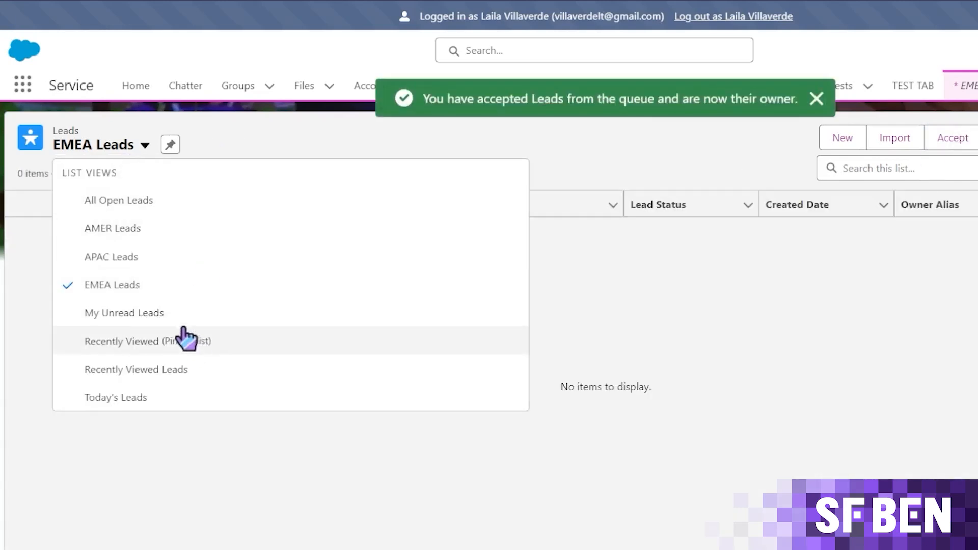
{"action": "left_click", "coordinate": [124, 312]}
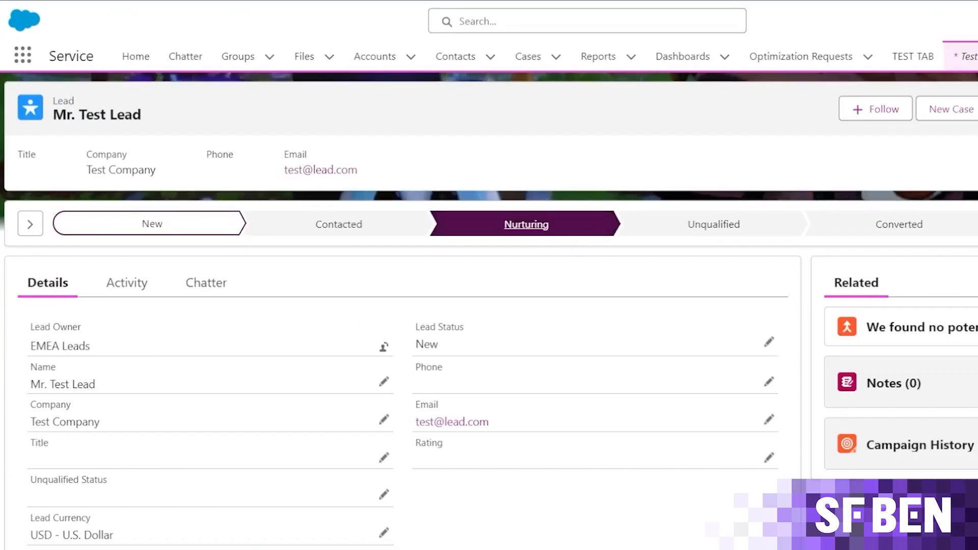
Step: Try marking Mr. Test Lead as Nurturing and dismiss the 'Do not work on Queue-owned Leads' error
{"action": "left_click", "coordinate": [526, 225]}
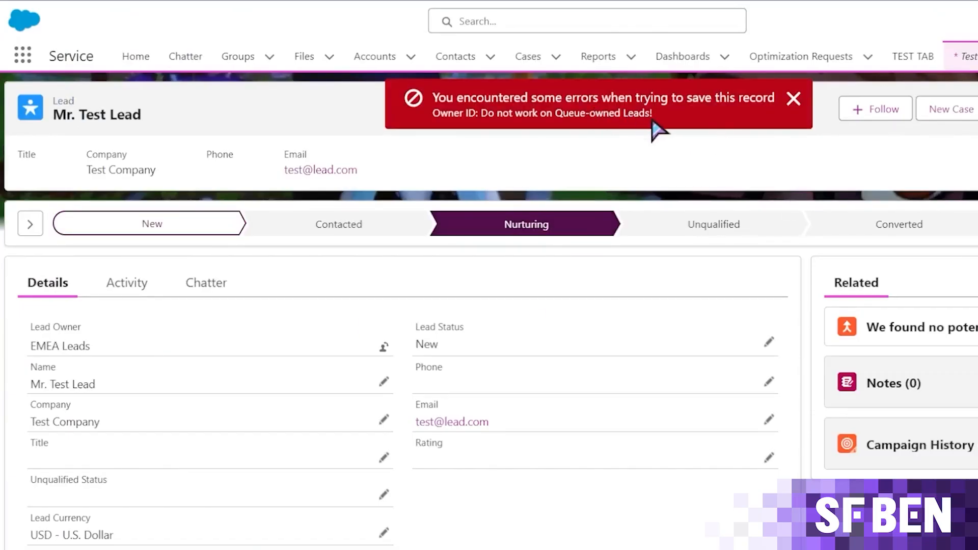
{"action": "left_click", "coordinate": [793, 98]}
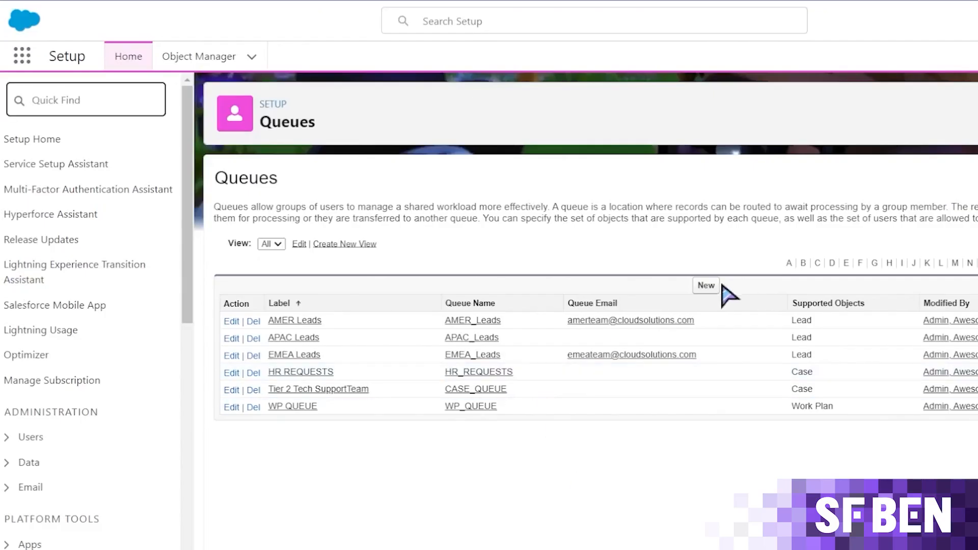
Step: Start a new queue and browse its Available Objects list without selecting anything
{"action": "left_click", "coordinate": [705, 285]}
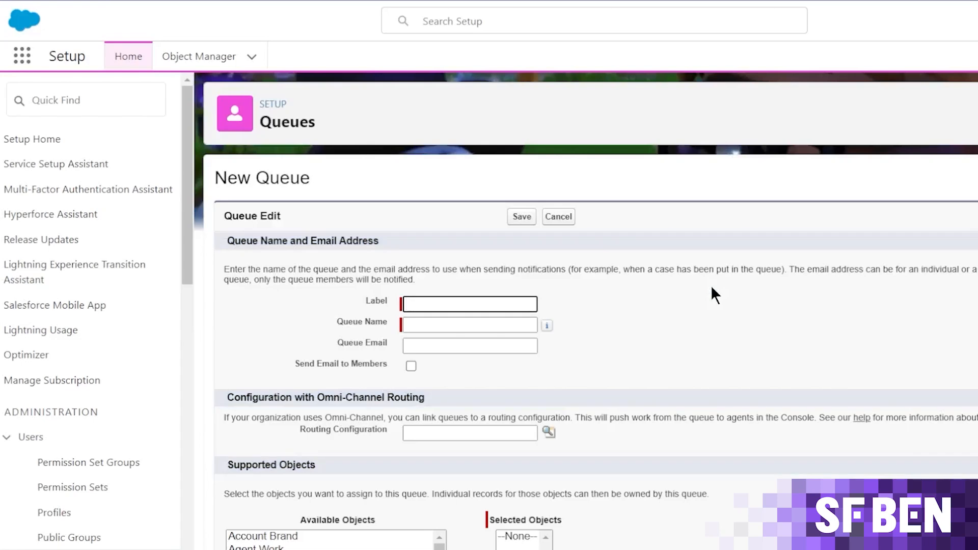
{"action": "scroll", "scroll_direction": "down", "scroll_amount": 3}
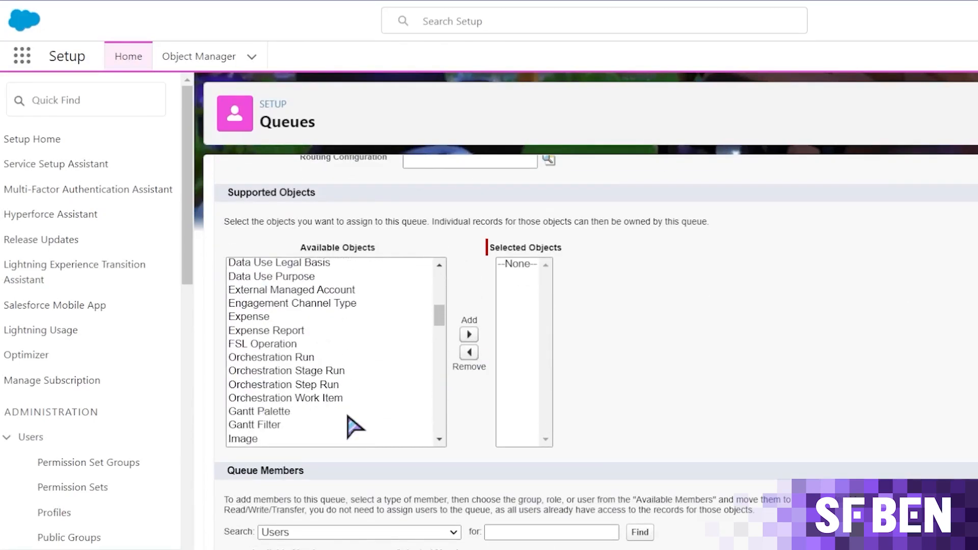
{"action": "scroll", "scroll_direction": "down", "scroll_amount": 3}
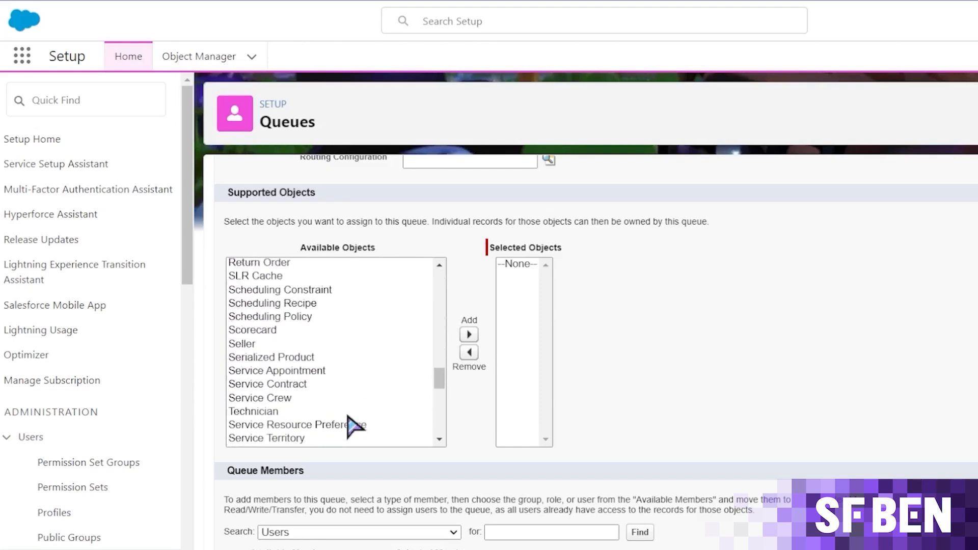
{"action": "scroll", "scroll_direction": "down", "scroll_amount": 3}
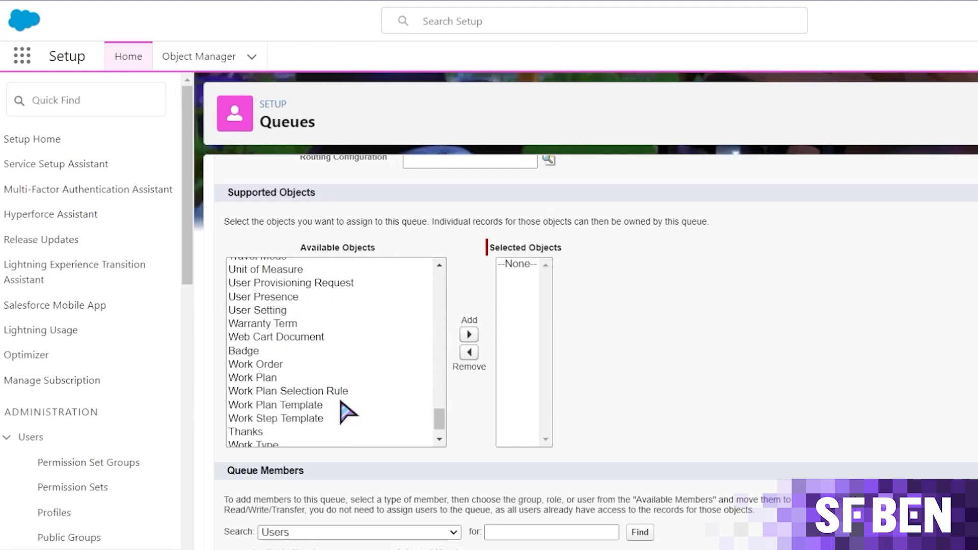